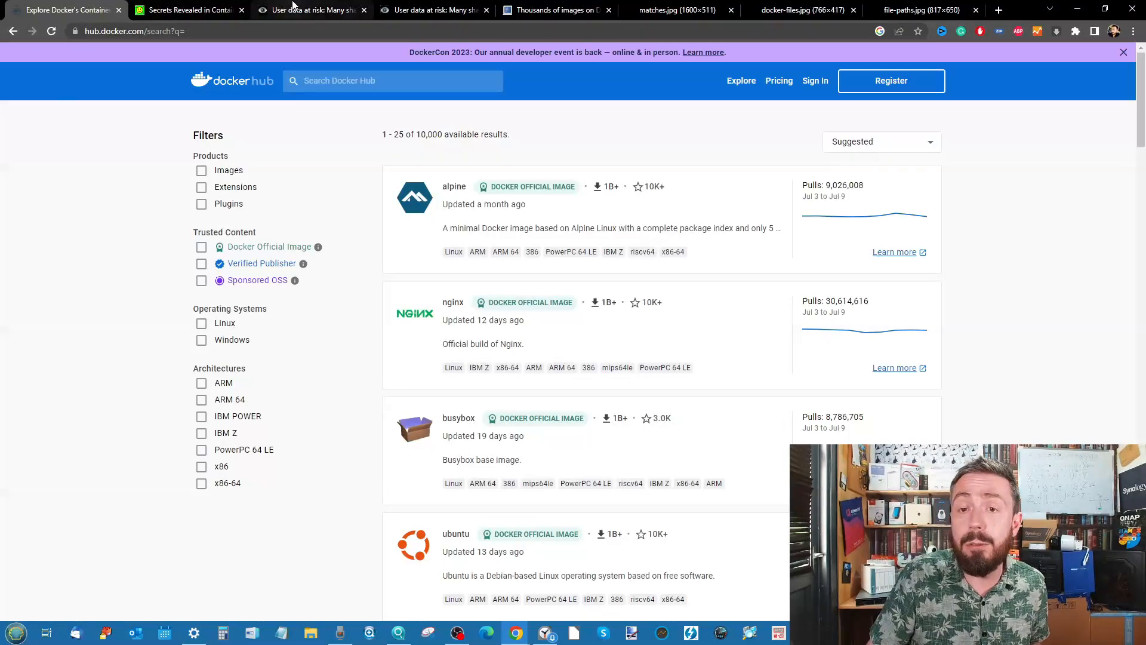
Switch between the paper and Docker Hub tabs, then open BleepingComputer's leaked-secrets article.
{"action": "left_click", "coordinate": [186, 10]}
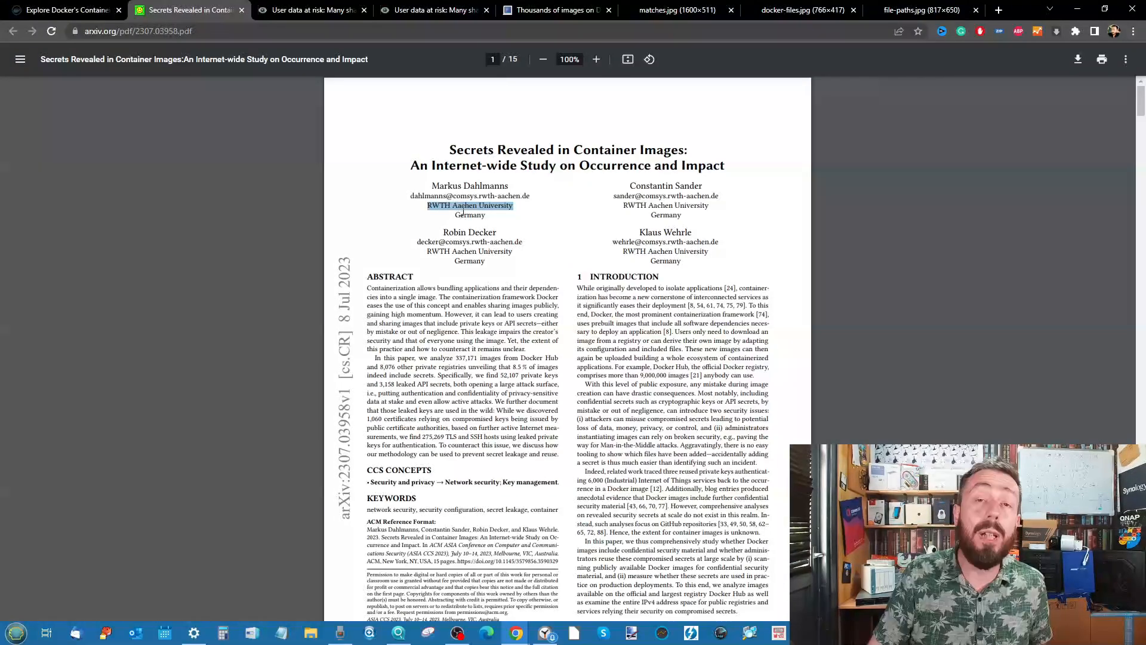
{"action": "mouse_move", "coordinate": [407, 195]}
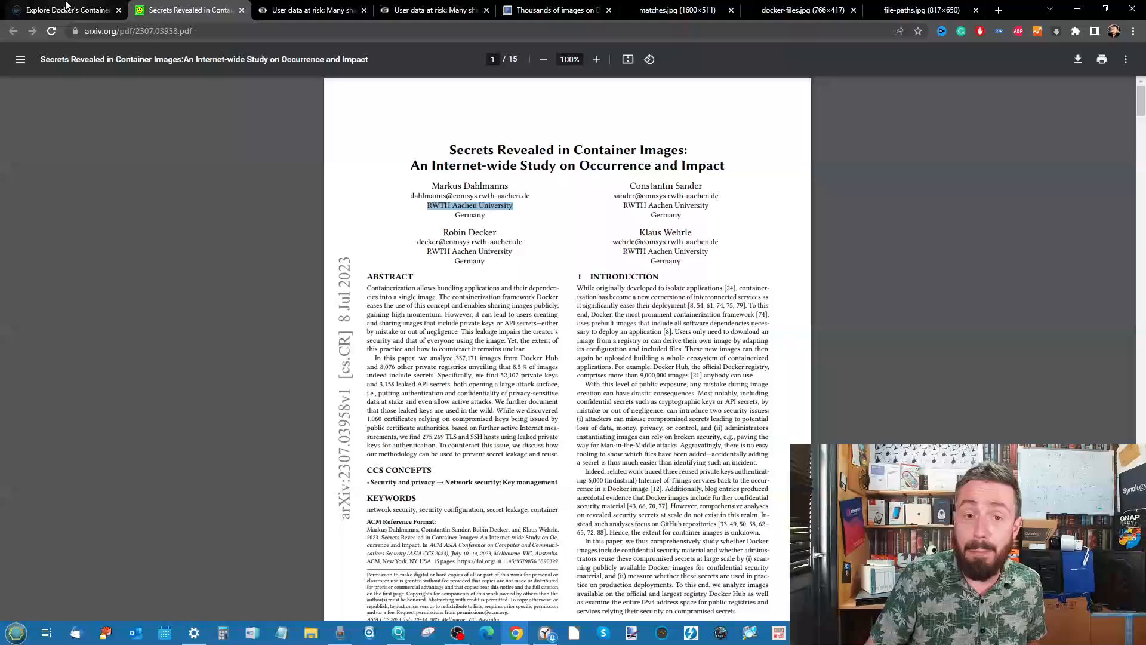
{"action": "left_click", "coordinate": [66, 10]}
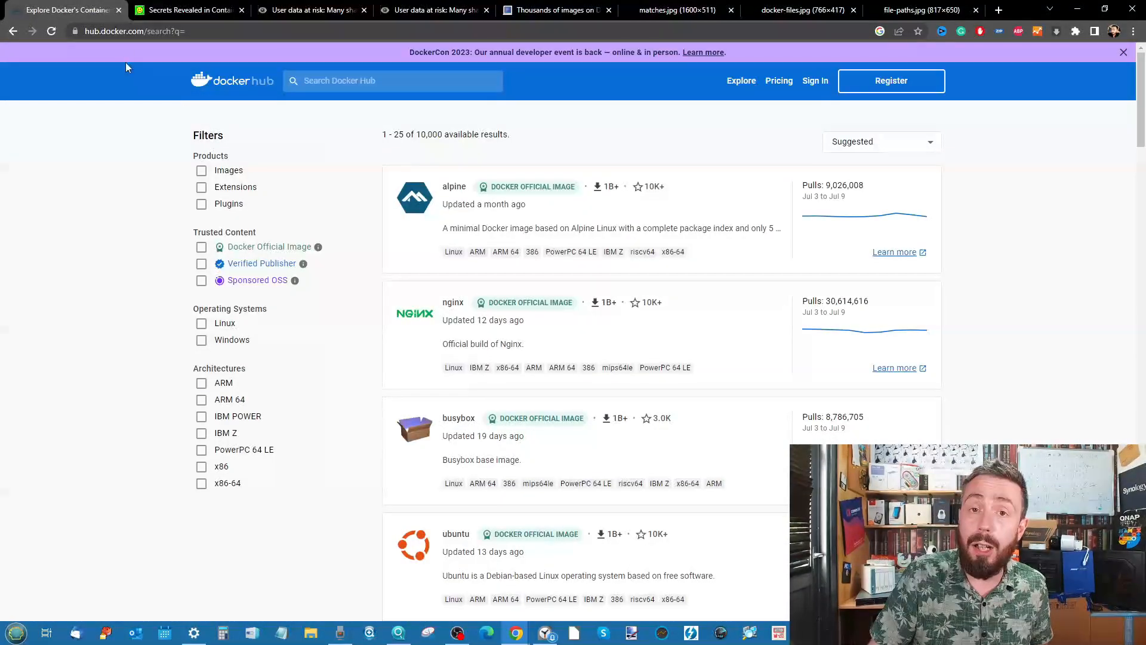
{"action": "left_click", "coordinate": [311, 10]}
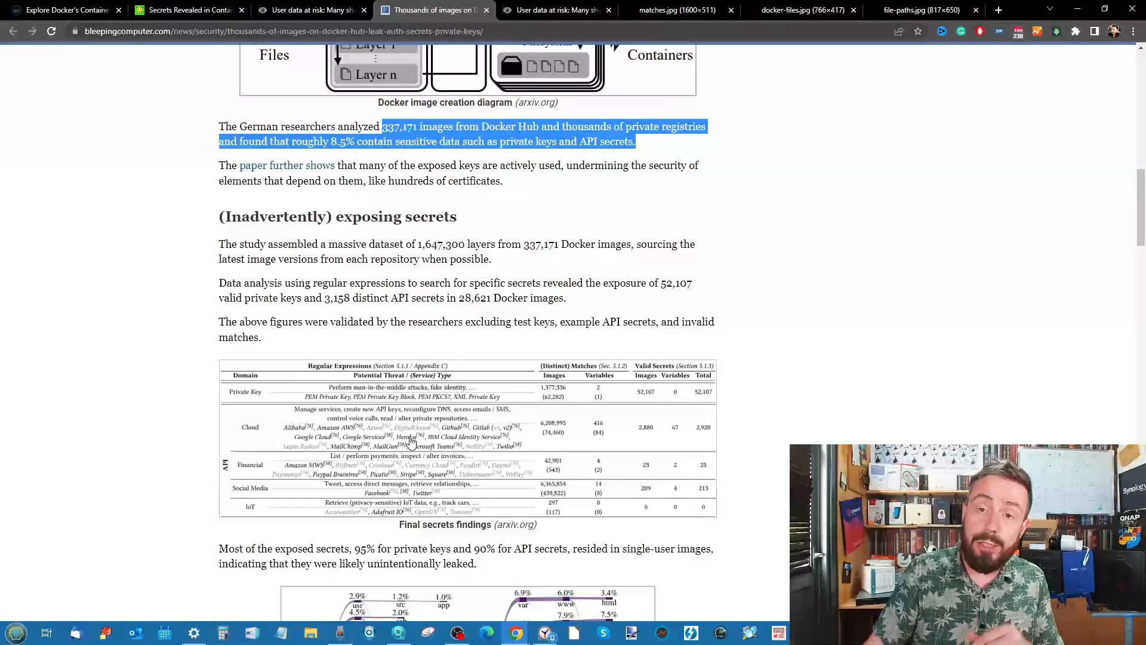
{"action": "mouse_move", "coordinate": [488, 293]}
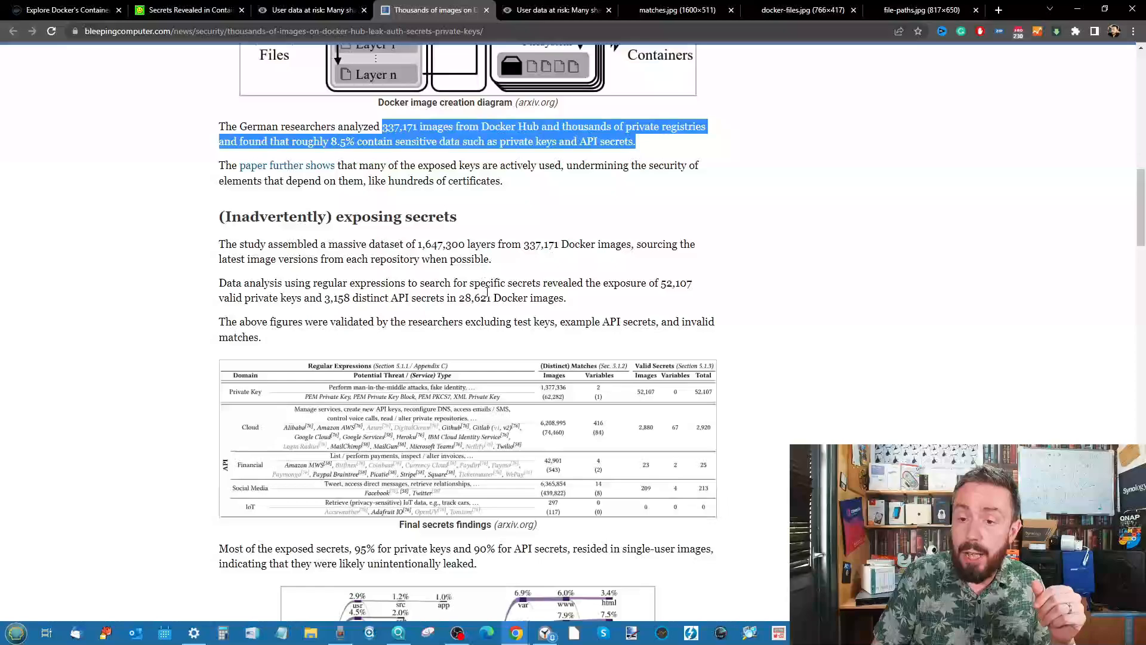
{"action": "double_click", "coordinate": [498, 283]}
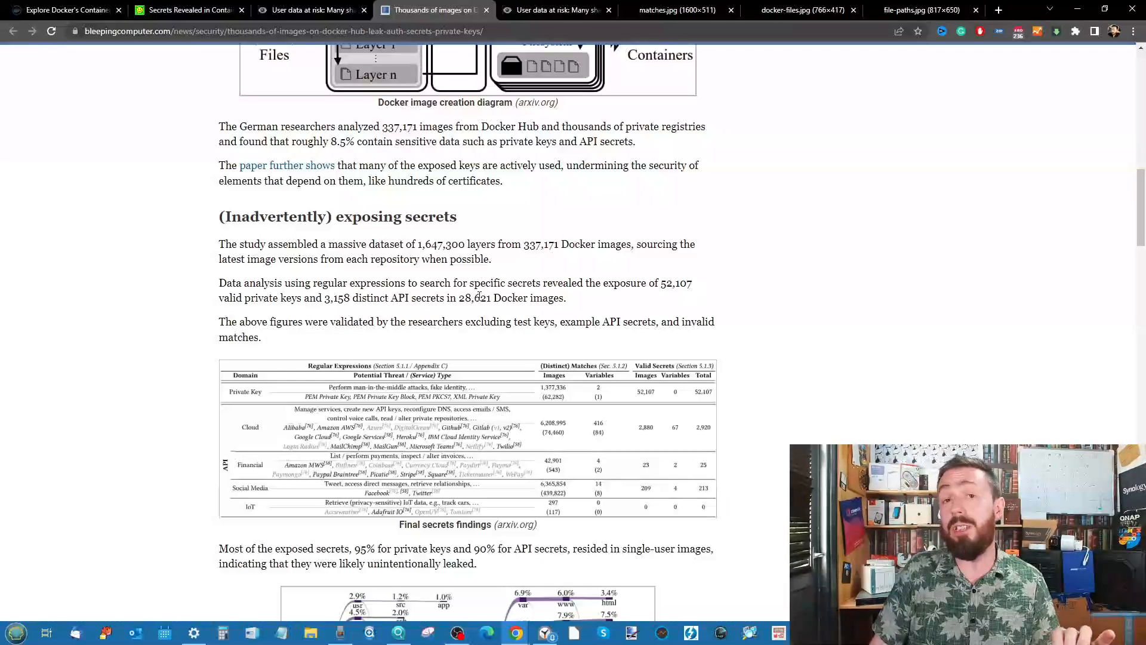
{"action": "mouse_move", "coordinate": [522, 4]}
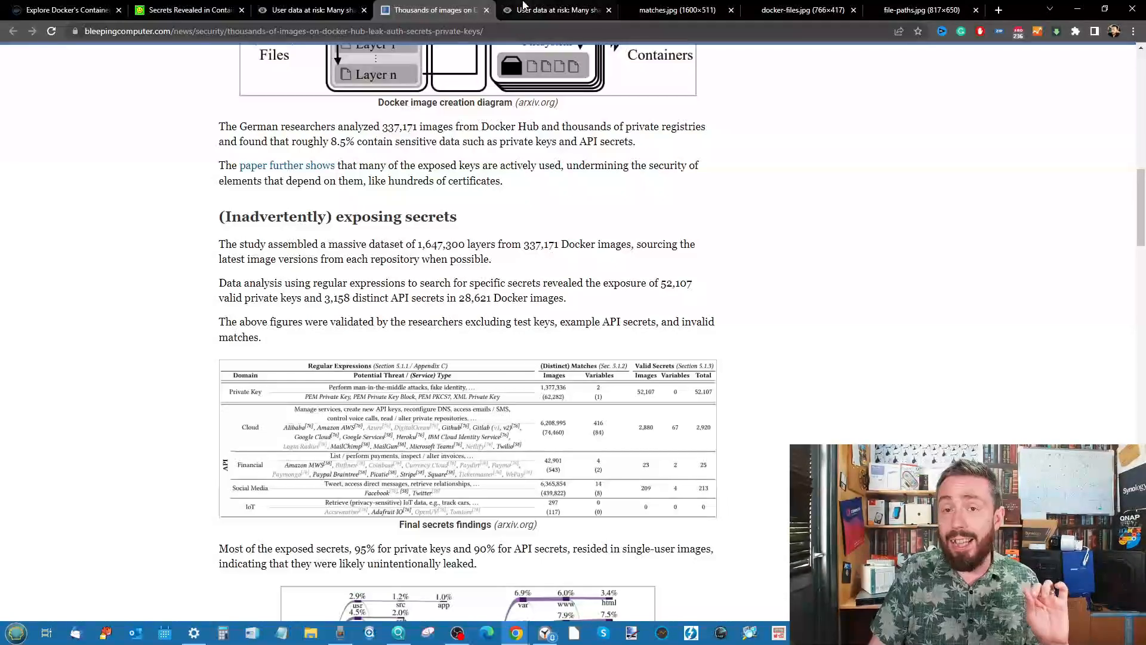
Switch to the Golem.de 'User data at risk' article on leaked Docker image keys.
{"action": "left_click", "coordinate": [556, 10]}
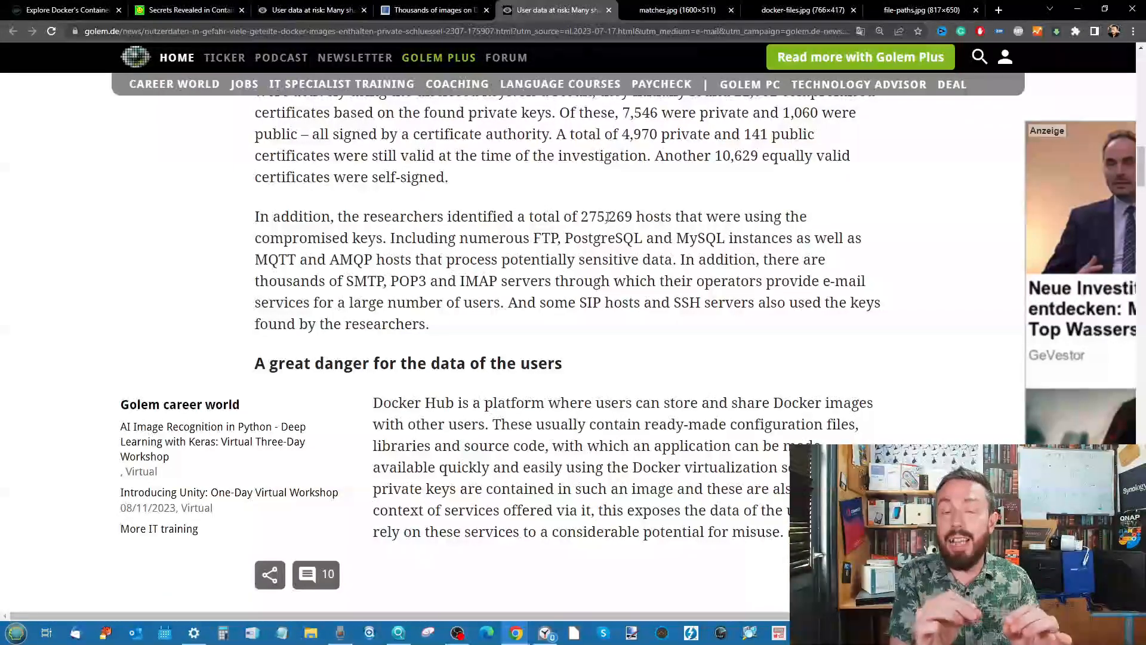
Skim the arXiv secrets paper down toward its dataset section.
{"action": "left_click", "coordinate": [187, 9]}
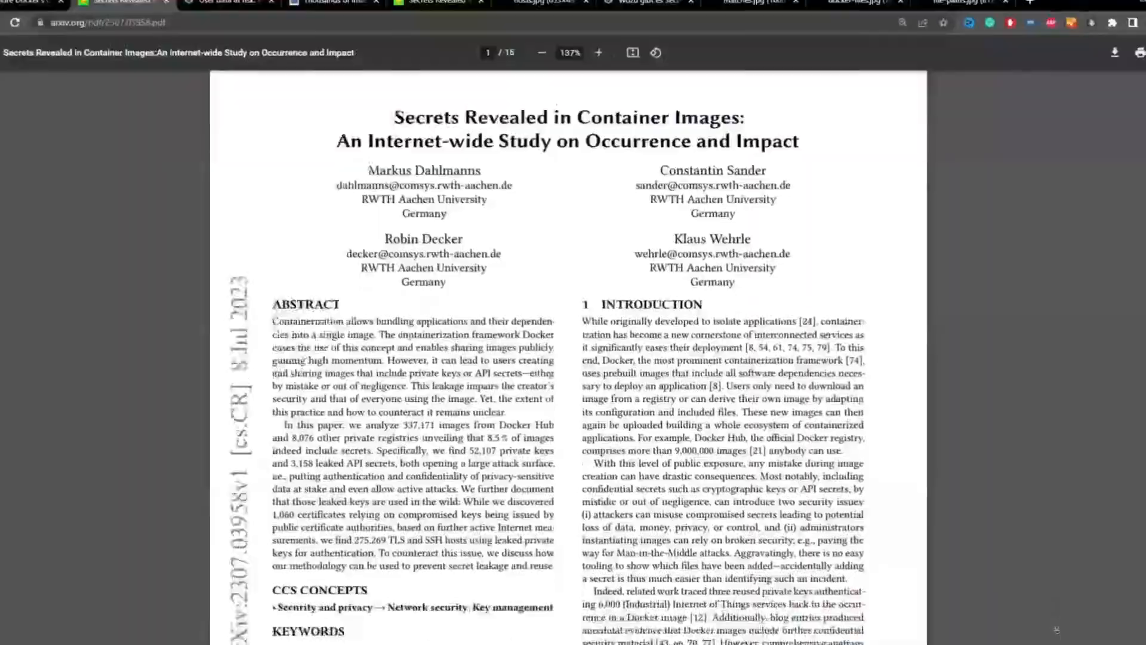
{"action": "scroll", "scroll_direction": "down", "scroll_amount": 3}
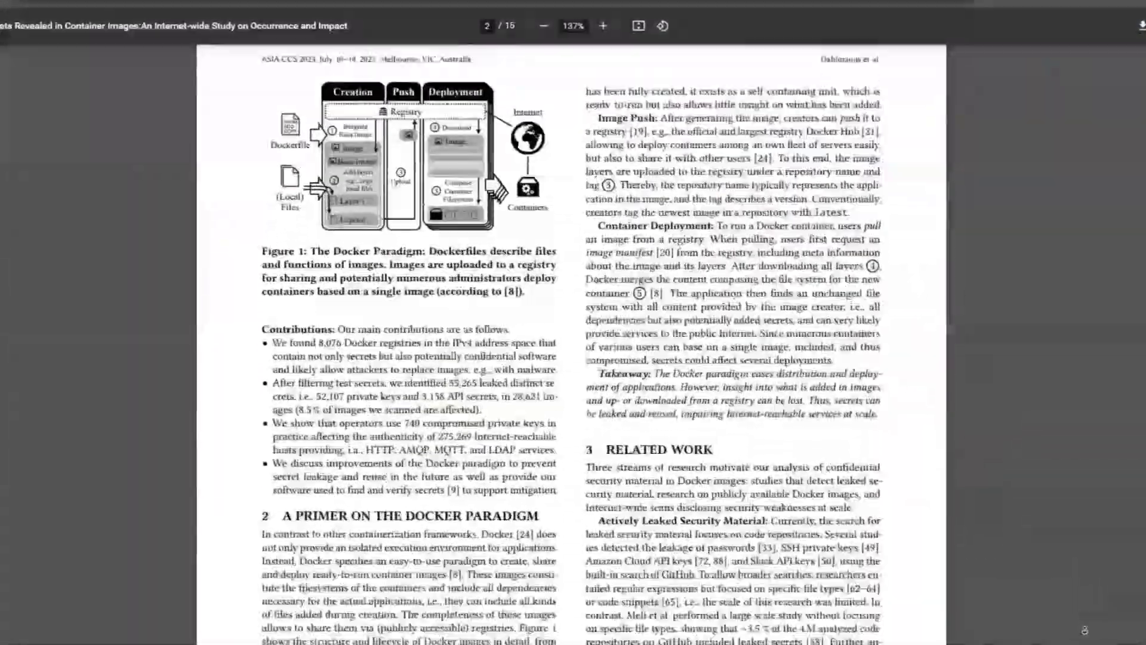
{"action": "scroll", "scroll_direction": "down", "scroll_amount": 3}
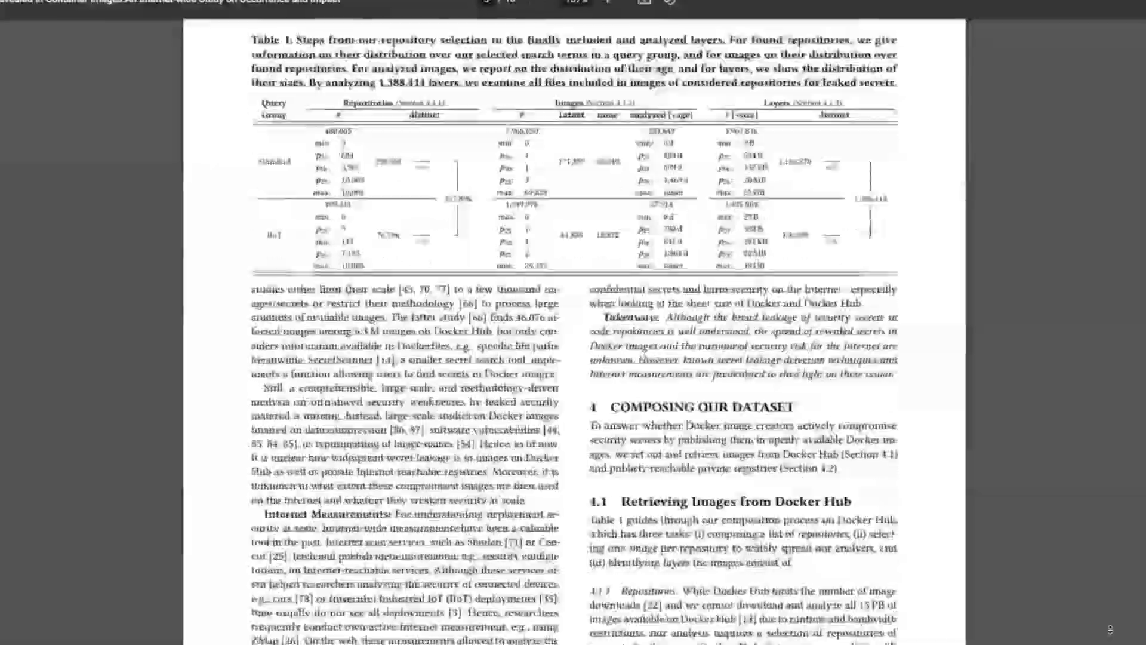
{"action": "scroll", "scroll_direction": "down", "scroll_amount": 3}
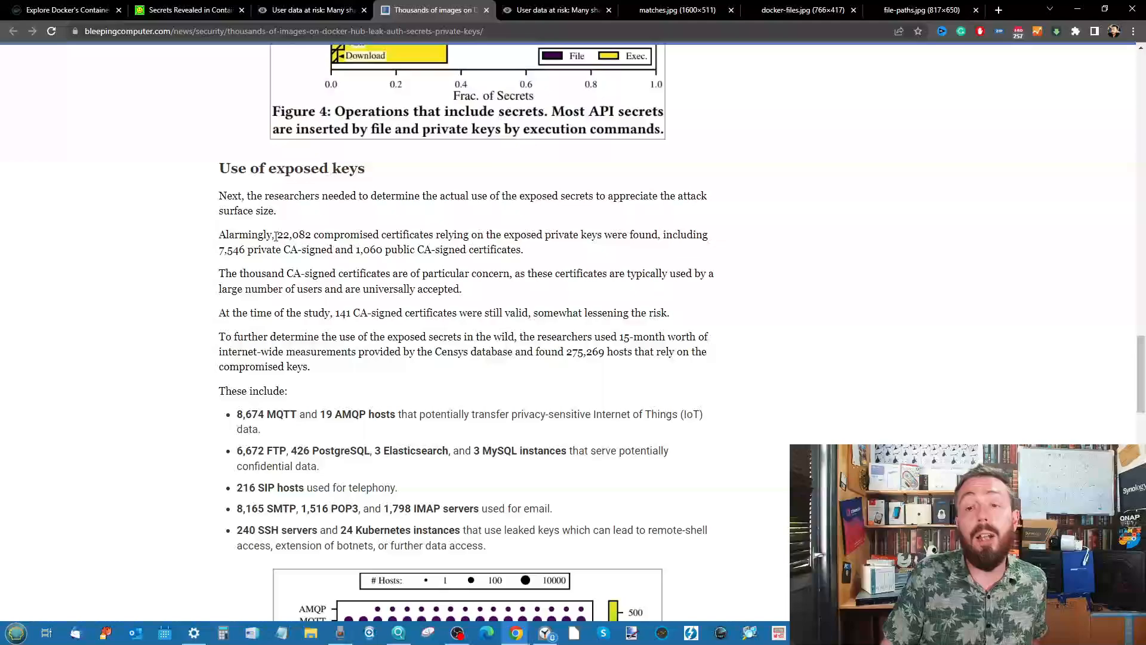
{"action": "left_click_drag", "start_coordinate": [277, 234], "coordinate": [431, 234]}
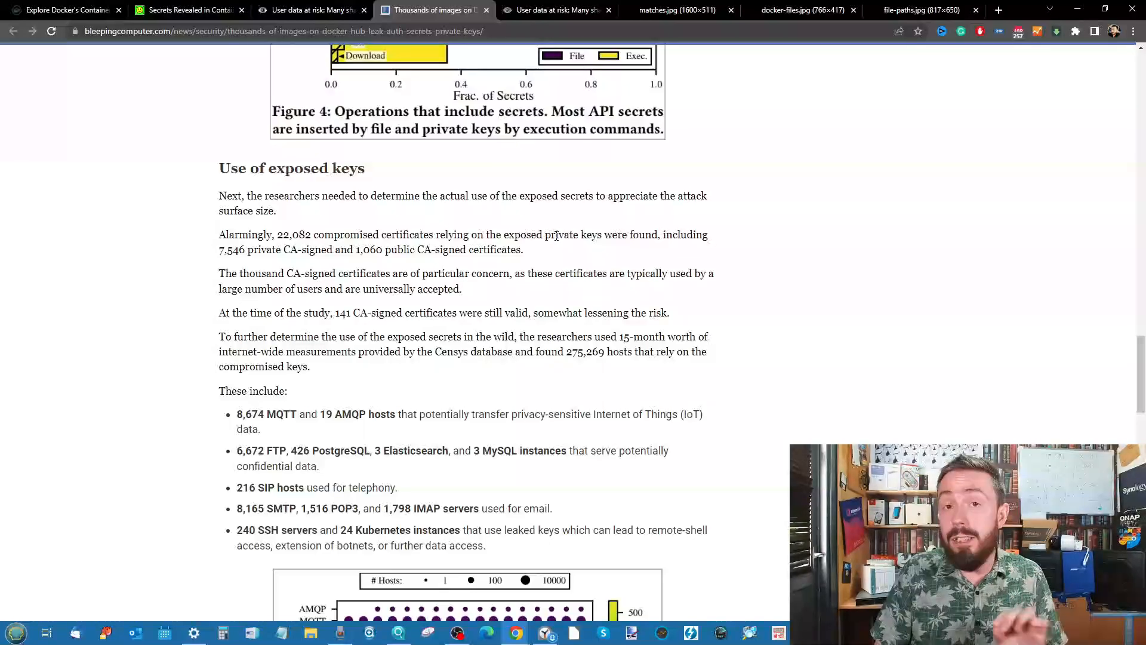
{"action": "mouse_move", "coordinate": [649, 250]}
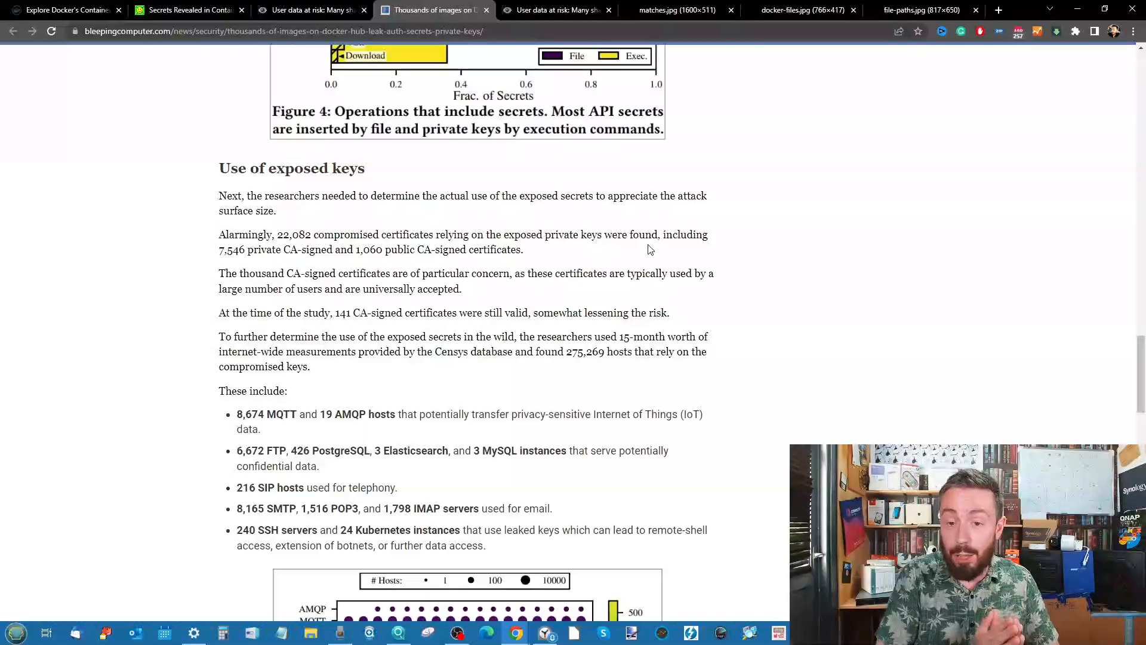
{"action": "scroll", "scroll_direction": "down", "scroll_amount": 3}
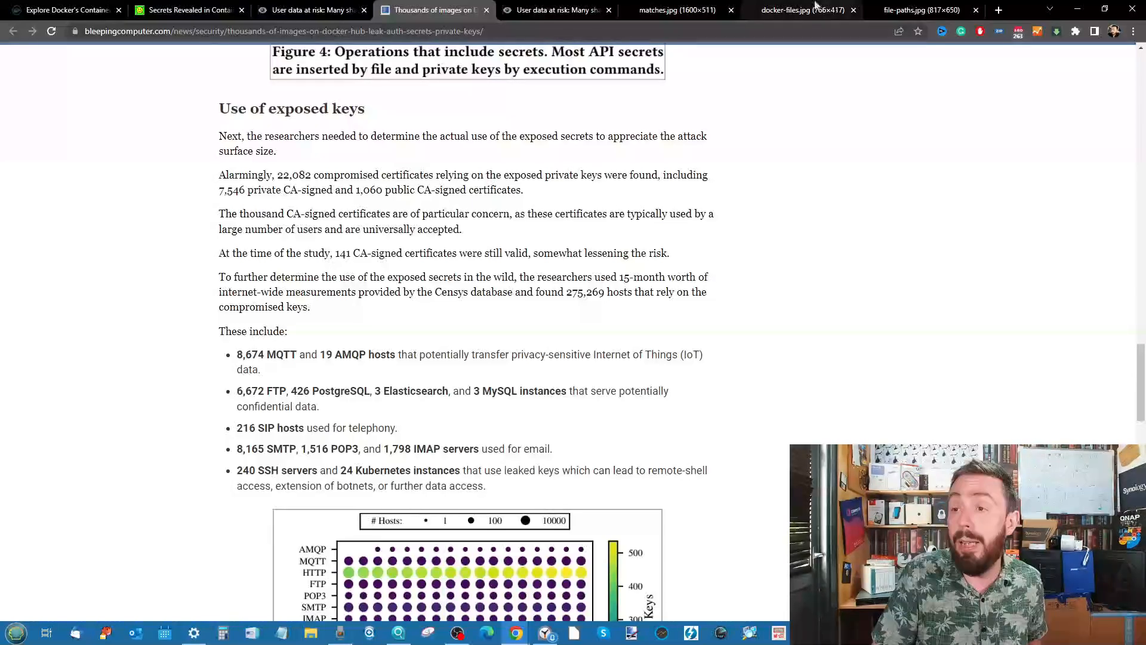
View the docker-files.jpg image creation diagram, then the file-paths.jpg secrets figure.
{"action": "left_click", "coordinate": [802, 9]}
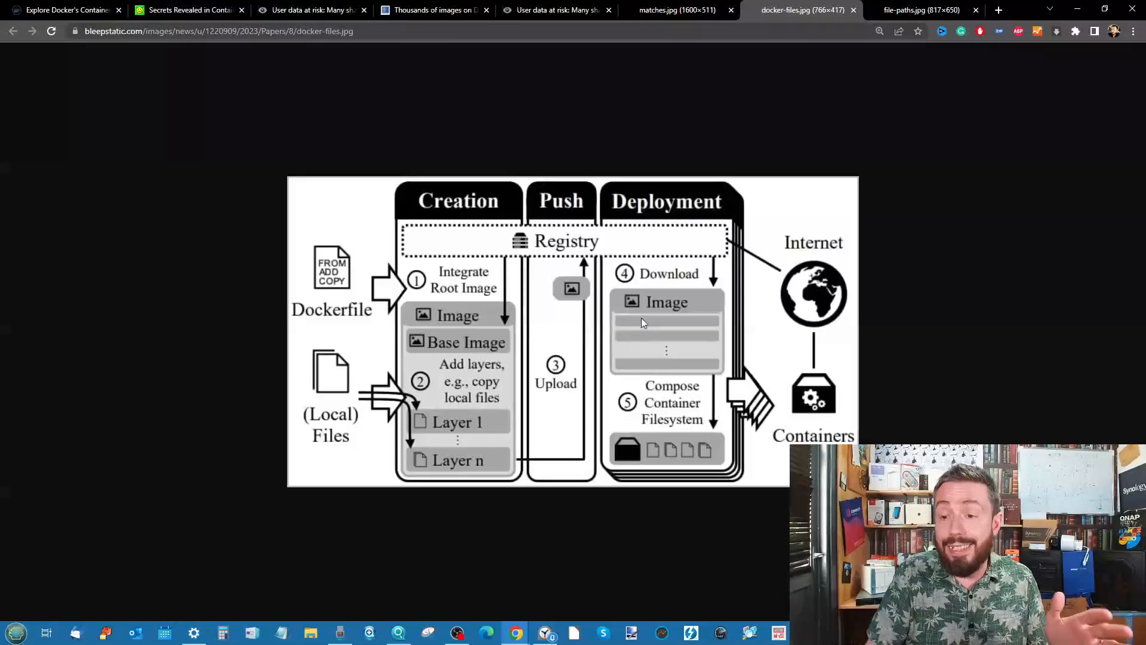
{"action": "mouse_move", "coordinate": [392, 394]}
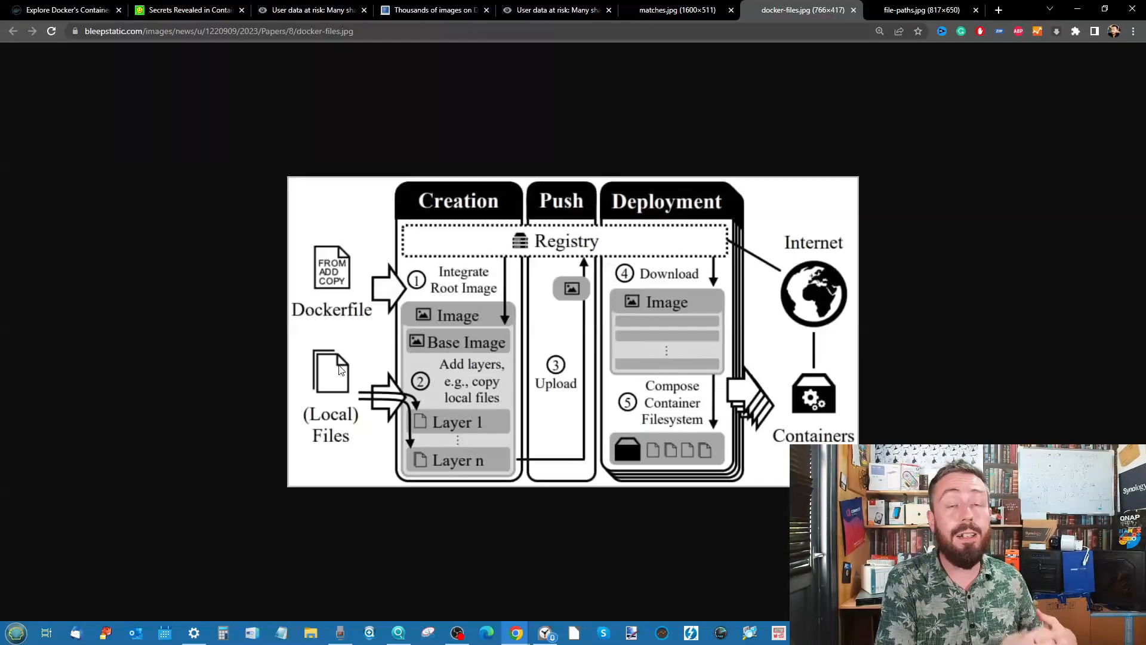
{"action": "left_click", "coordinate": [919, 10]}
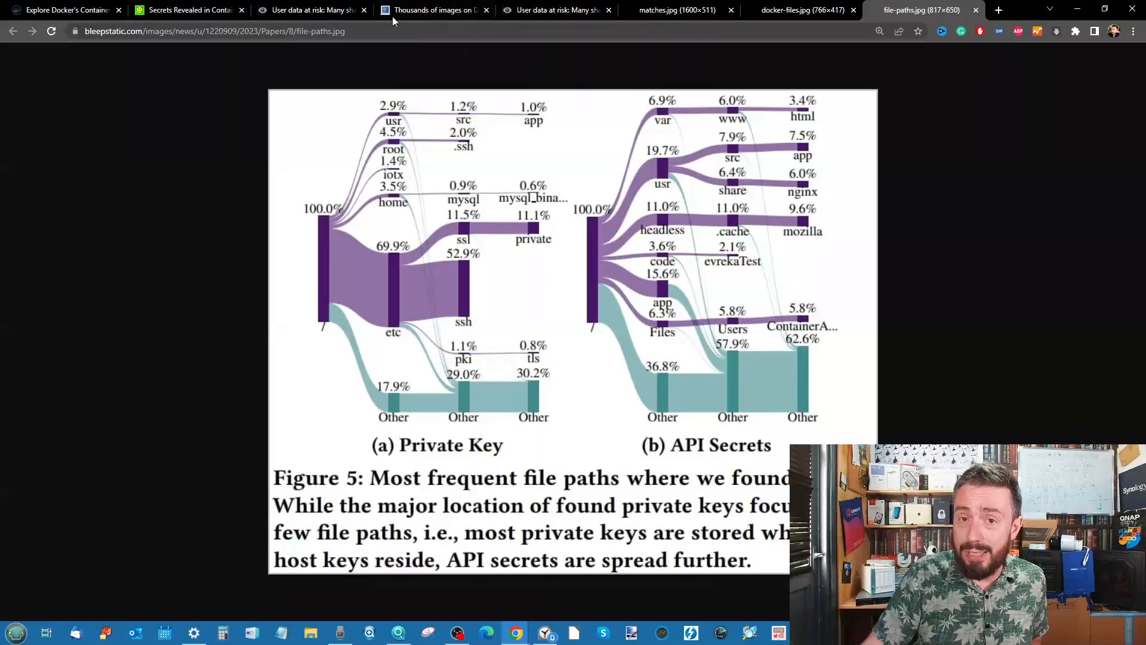
Scroll the arXiv paper from page 10 to the appendix, then show Docker Hub's PLEX results.
{"action": "left_click", "coordinate": [189, 10]}
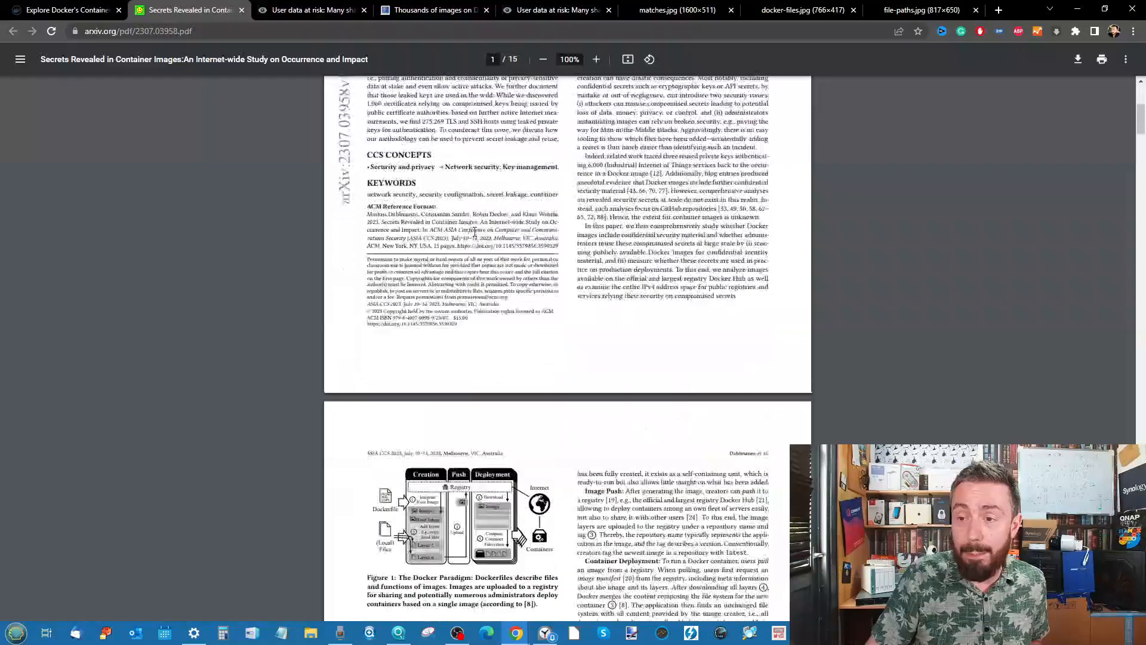
{"action": "scroll", "scroll_direction": "down", "scroll_amount": 3}
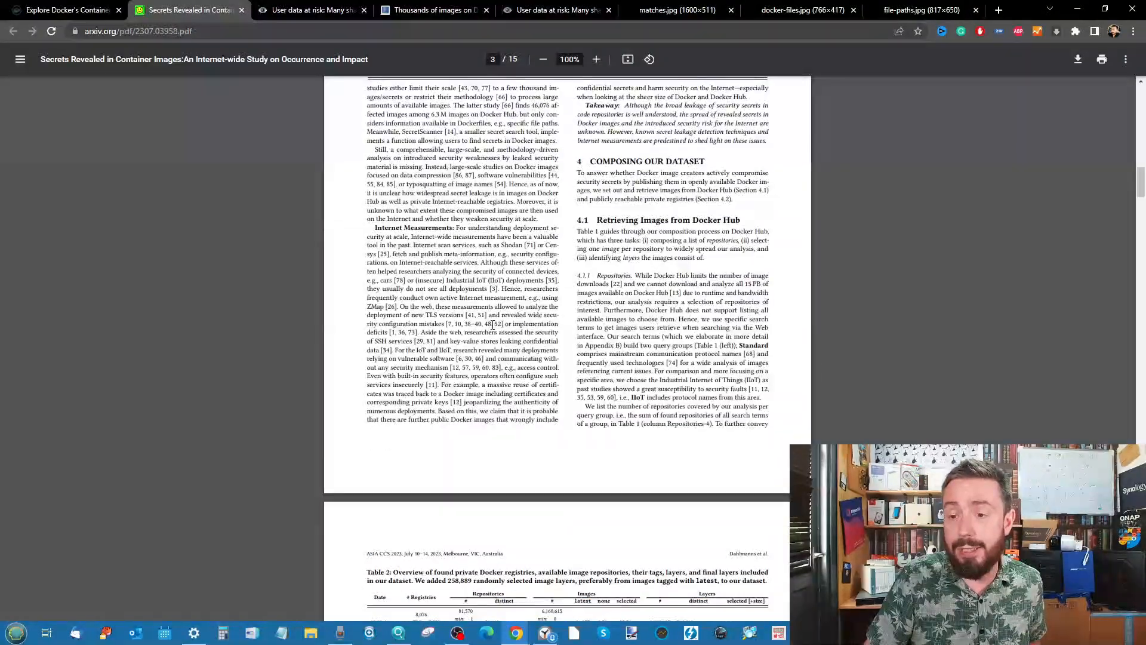
{"action": "scroll", "scroll_direction": "down", "scroll_amount": 3}
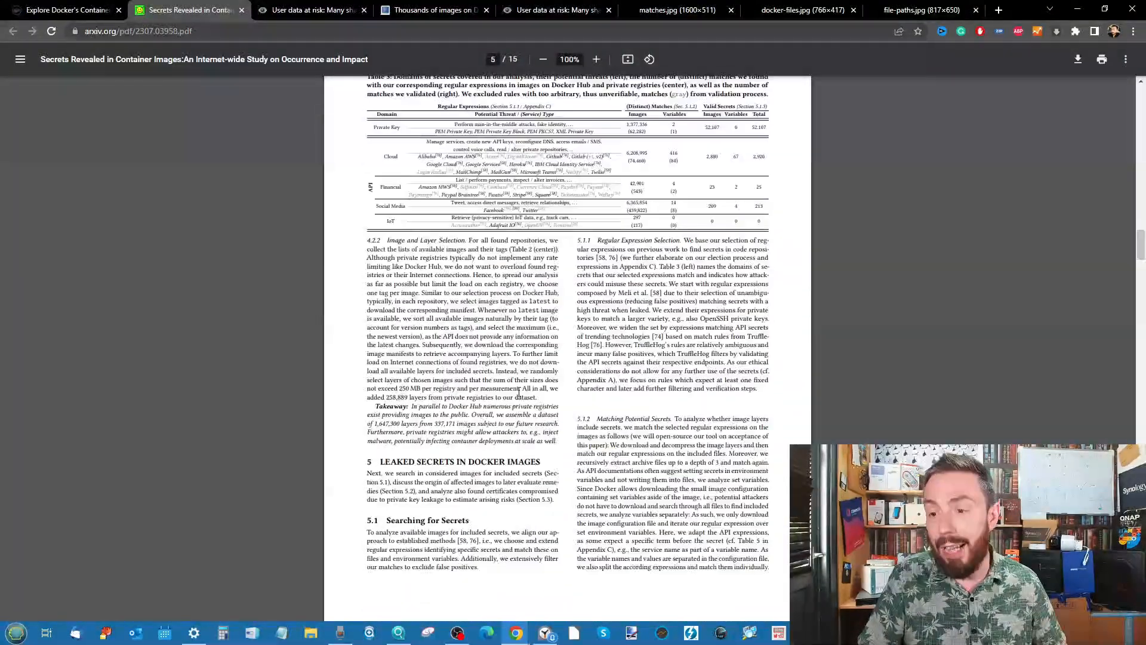
{"action": "scroll", "scroll_direction": "down", "scroll_amount": 3}
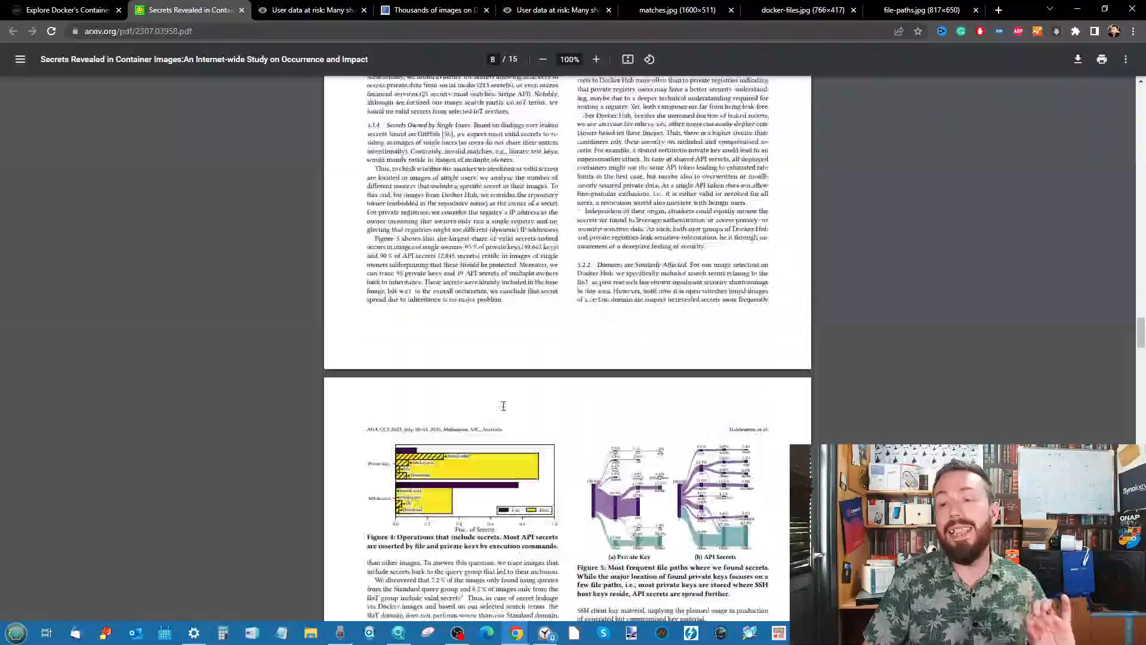
{"action": "scroll", "scroll_direction": "down", "scroll_amount": 3}
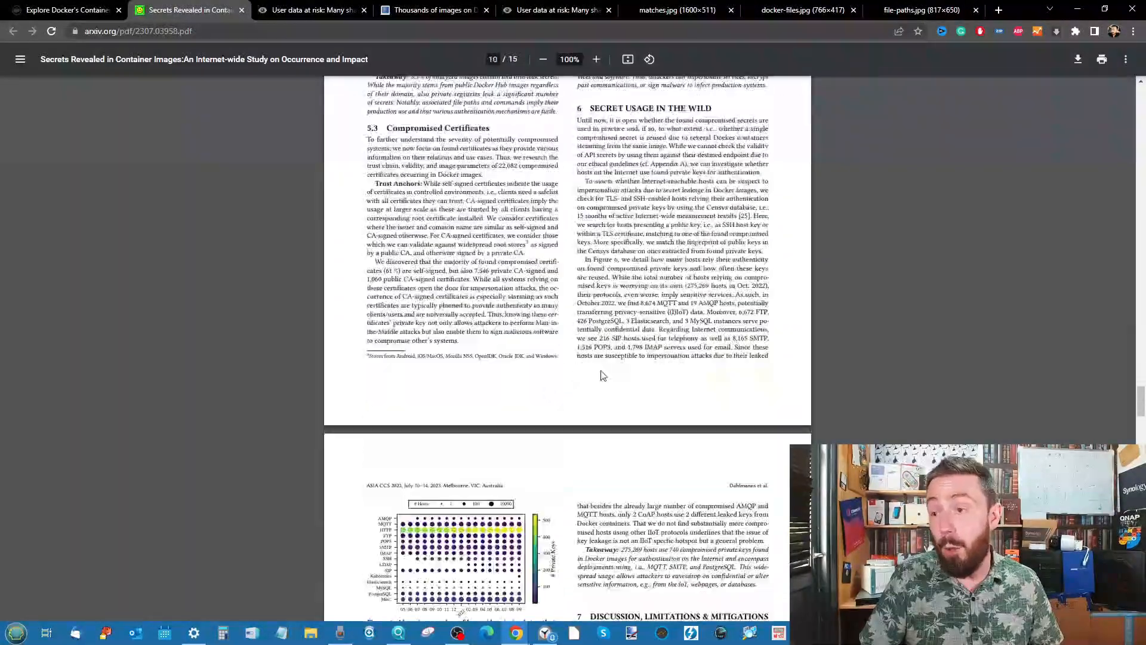
{"action": "scroll", "scroll_direction": "down", "scroll_amount": 3}
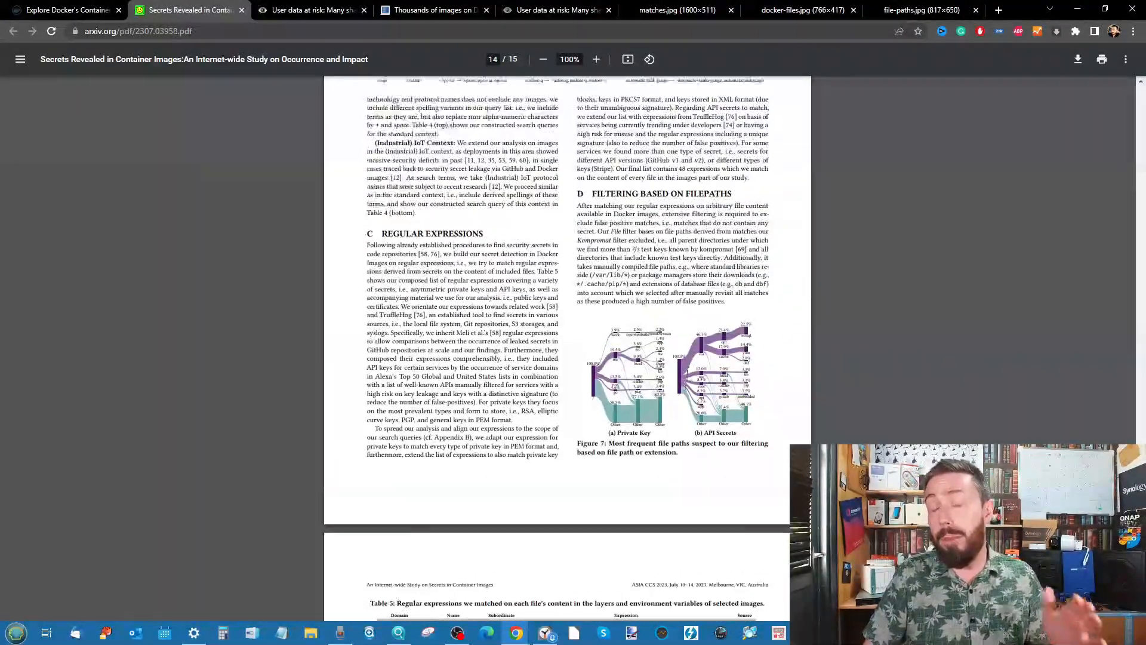
{"action": "left_click", "coordinate": [62, 10]}
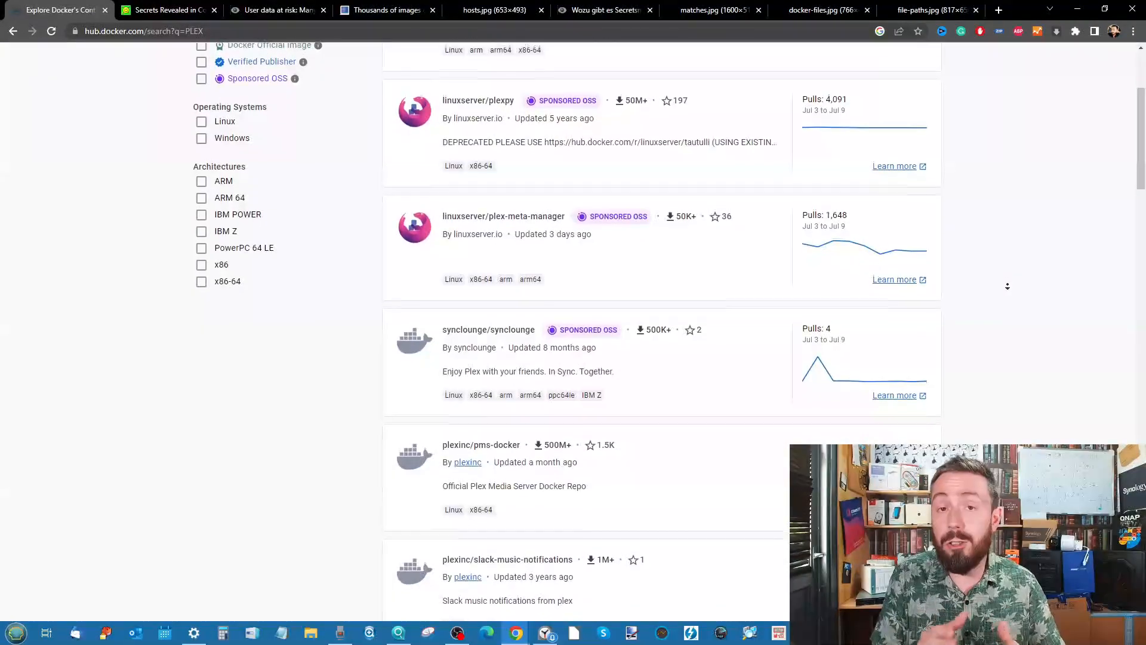
Scroll the PLEX results to the pagination, past wiserain/plexdrive and nitrikx/plex-cleaner.
{"action": "scroll", "scroll_direction": "down", "scroll_amount": 3}
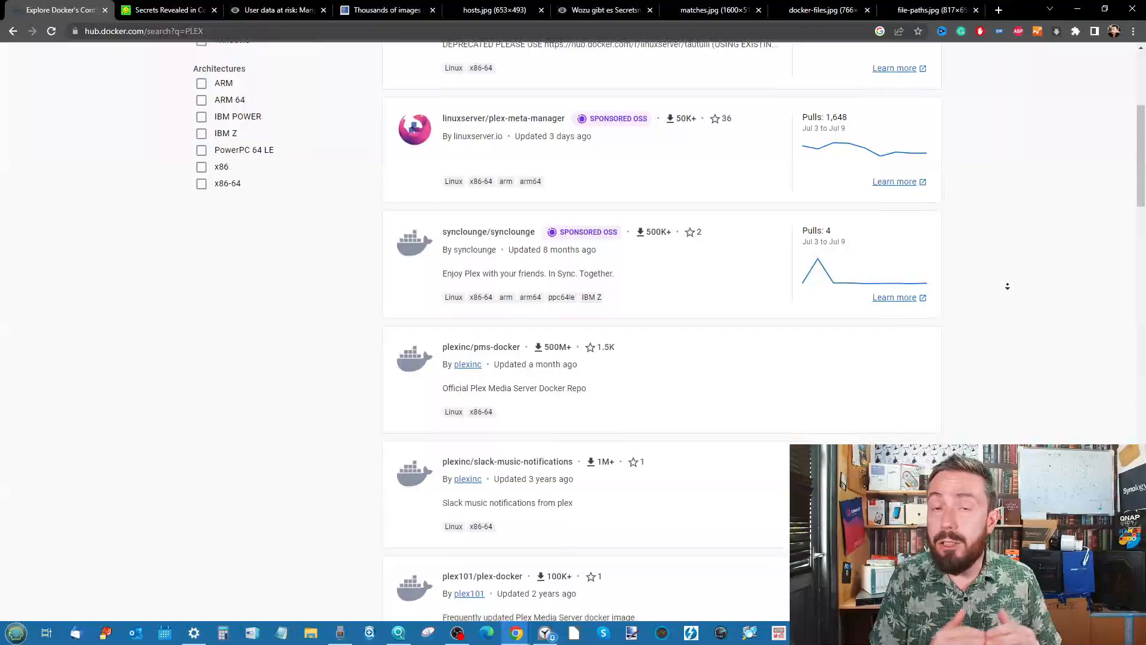
{"action": "scroll", "scroll_direction": "down", "scroll_amount": 3}
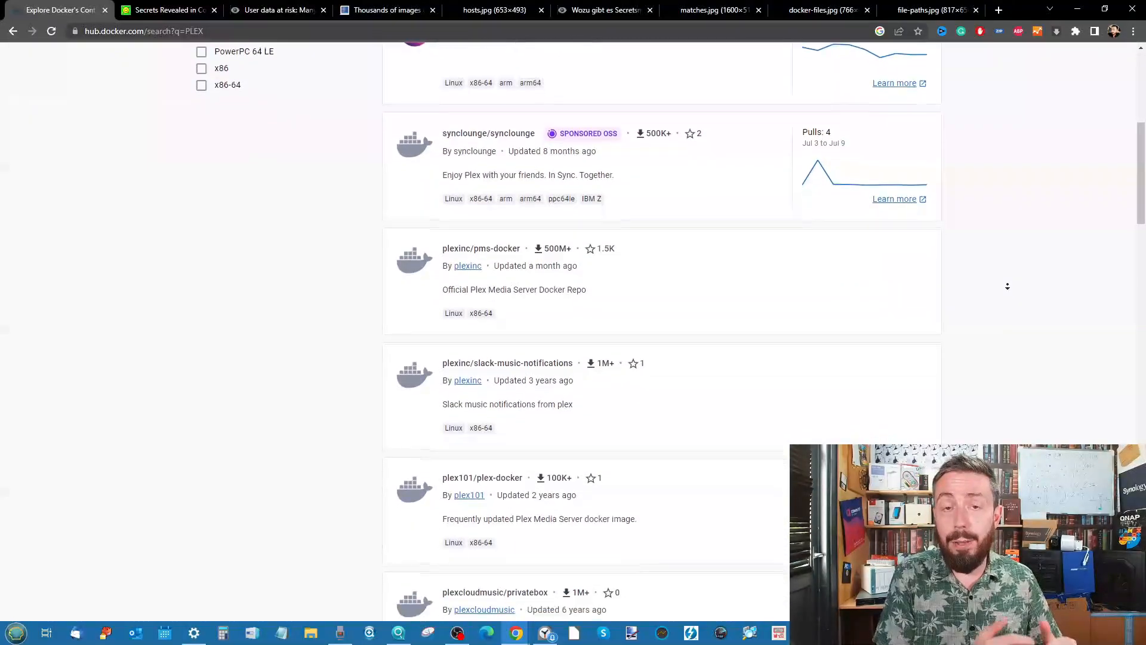
{"action": "scroll", "scroll_direction": "down", "scroll_amount": 3}
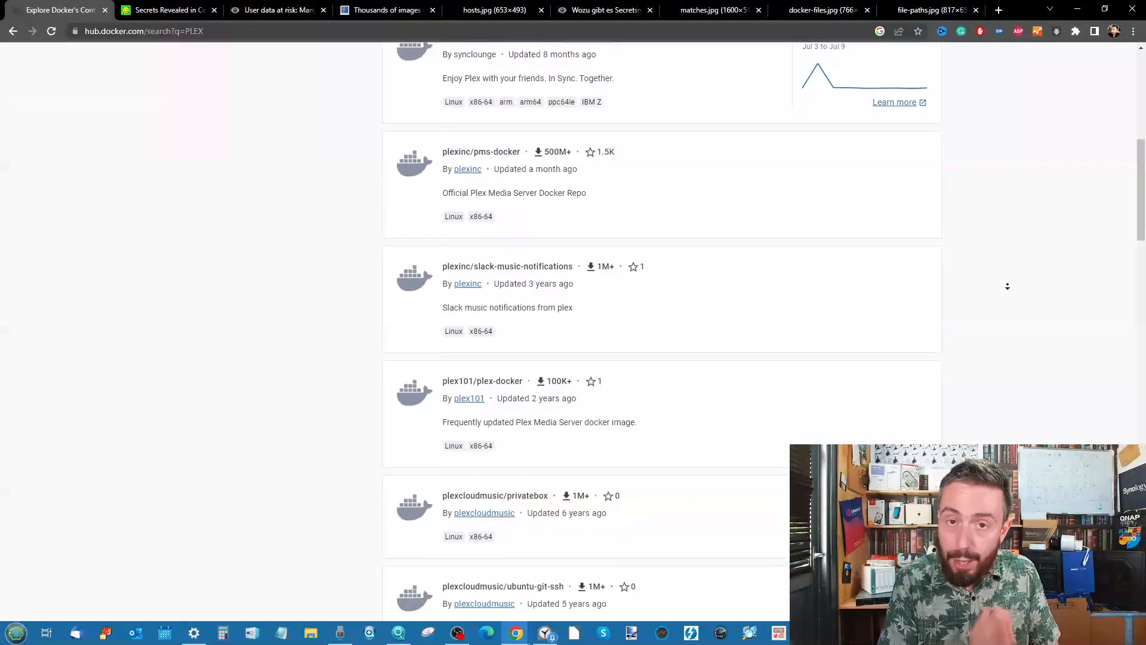
{"action": "scroll", "scroll_direction": "down", "scroll_amount": 3}
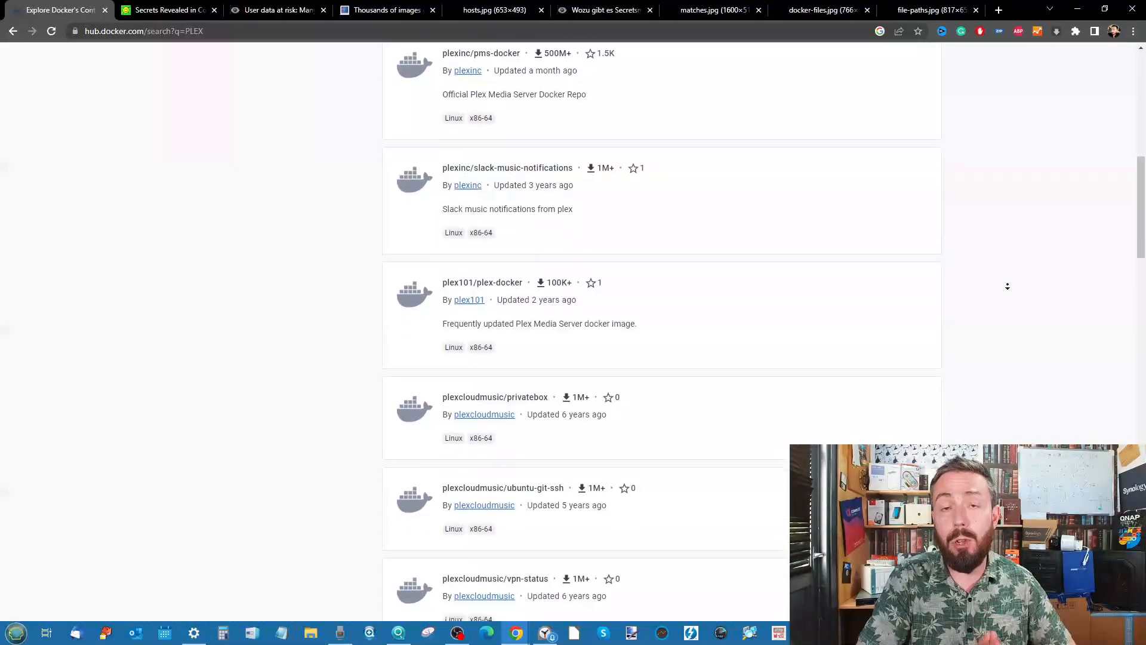
{"action": "scroll", "scroll_direction": "down", "scroll_amount": 3}
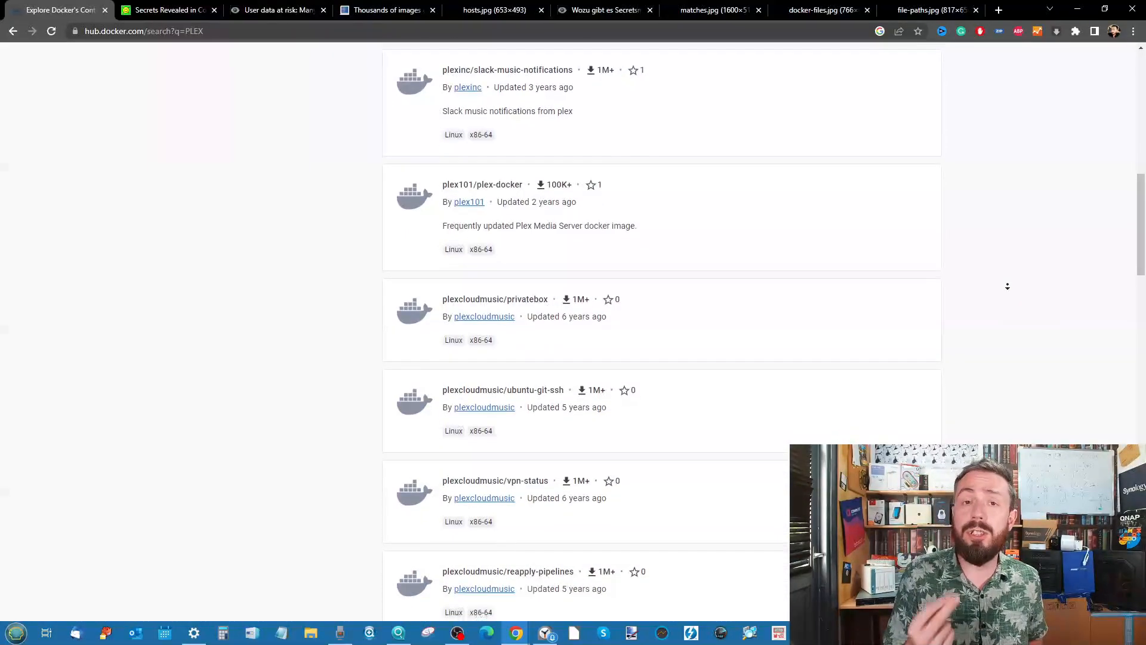
{"action": "scroll", "scroll_direction": "down", "scroll_amount": 3}
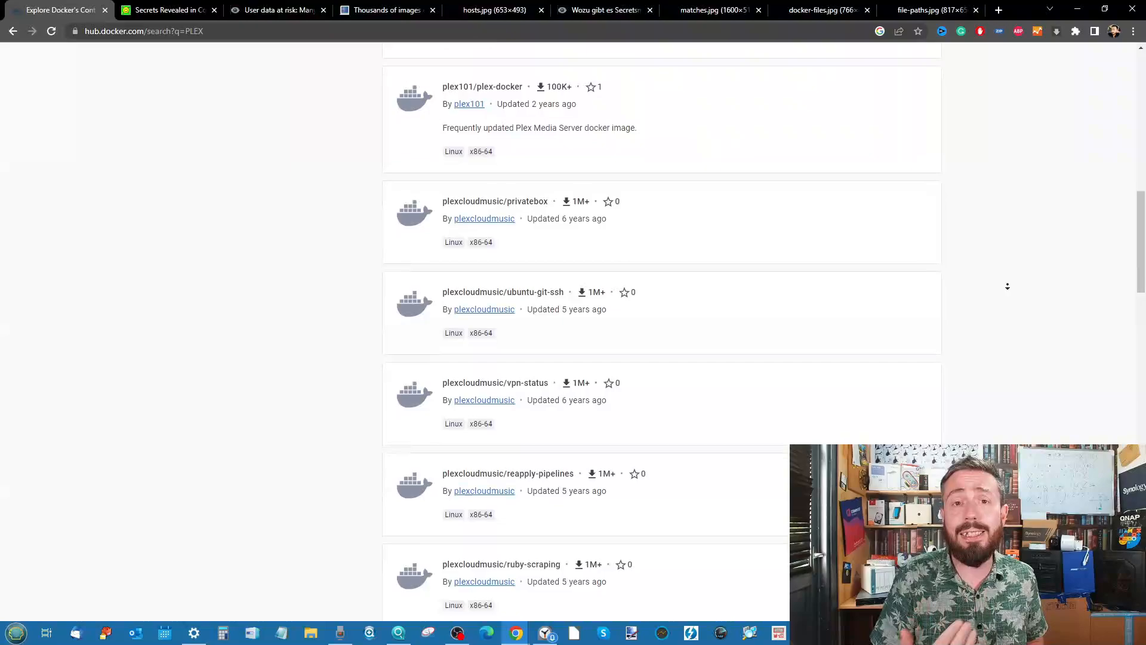
{"action": "scroll", "scroll_direction": "down", "scroll_amount": 3}
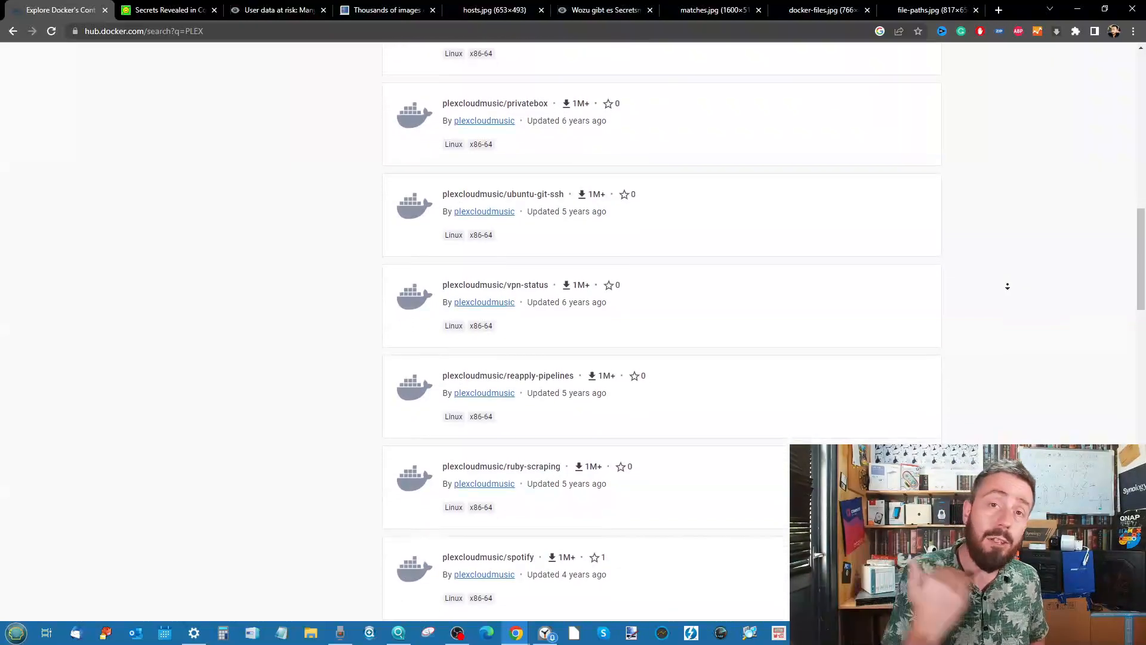
{"action": "scroll", "scroll_direction": "down", "scroll_amount": 3}
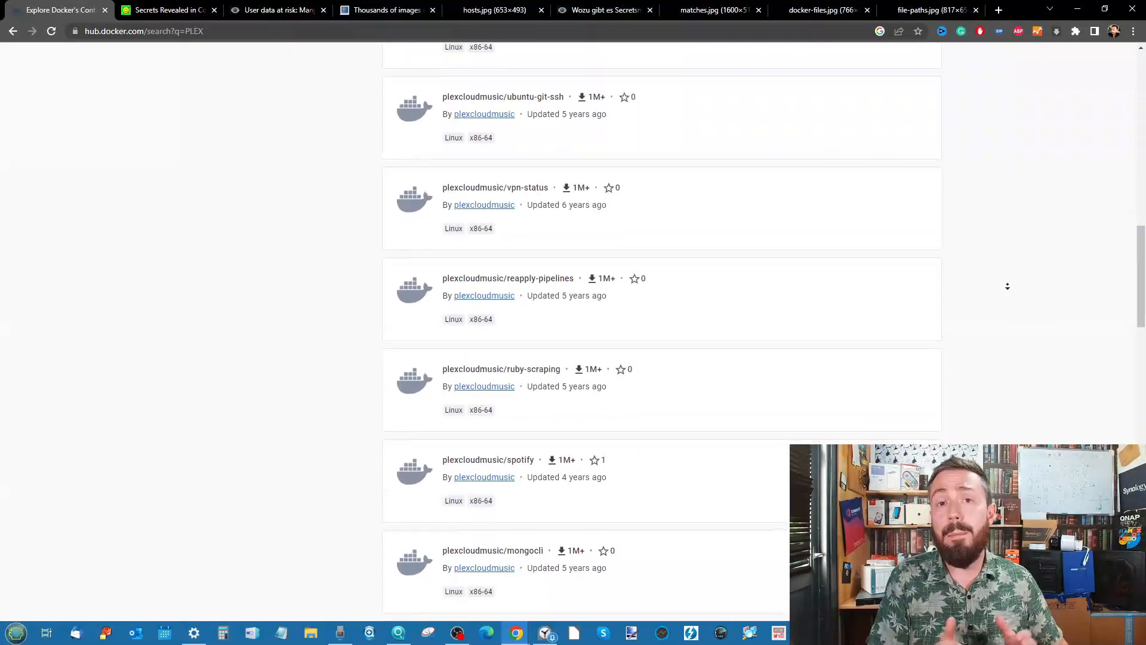
{"action": "scroll", "scroll_direction": "down", "scroll_amount": 3}
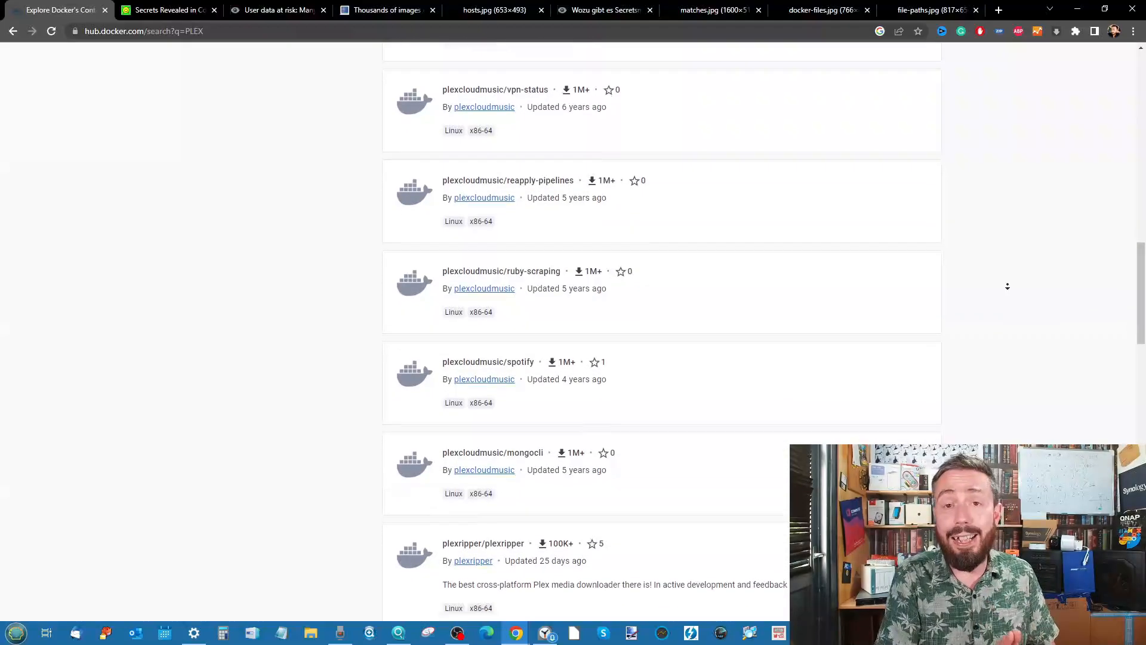
{"action": "scroll", "scroll_direction": "down", "scroll_amount": 3}
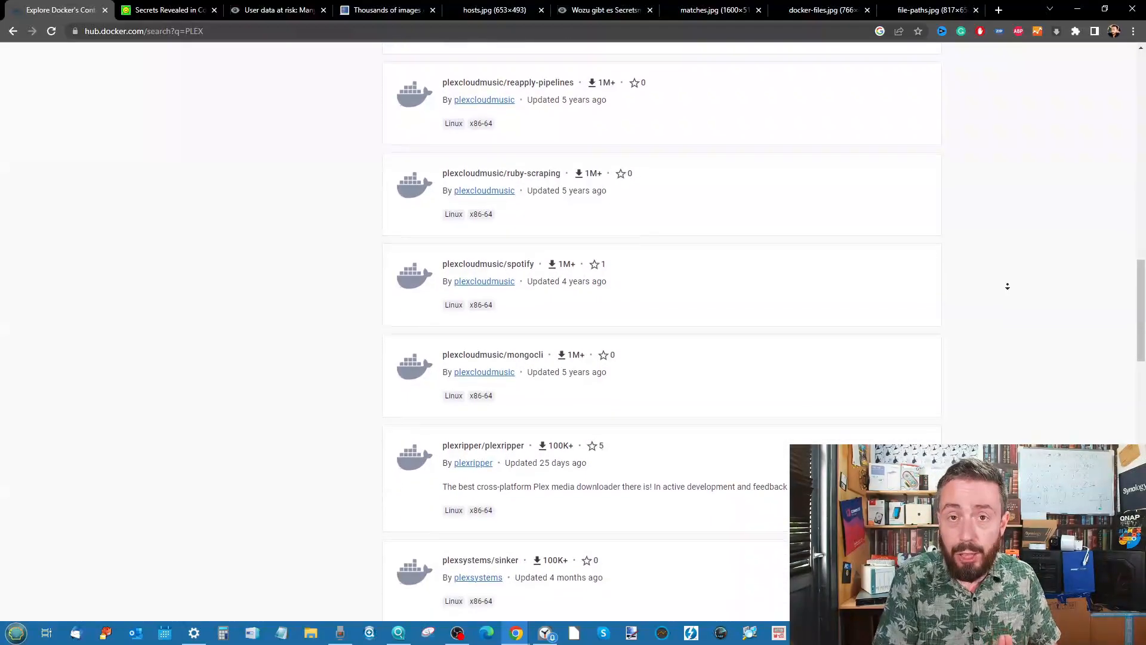
{"action": "scroll", "scroll_direction": "down", "scroll_amount": 3}
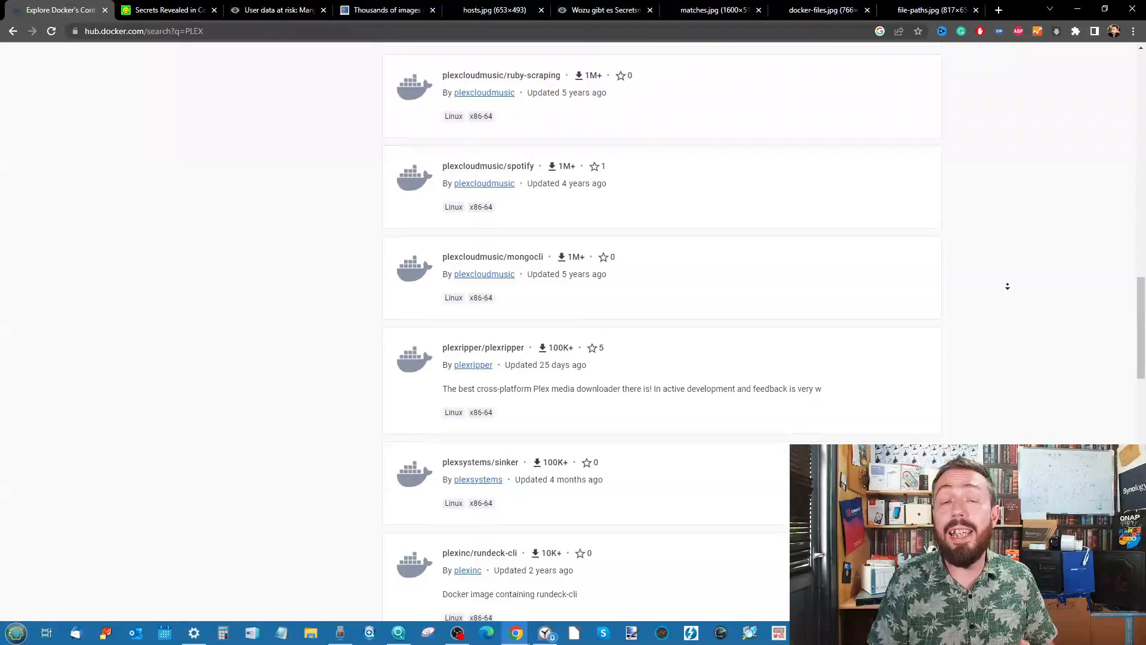
{"action": "scroll", "scroll_direction": "down", "scroll_amount": 3}
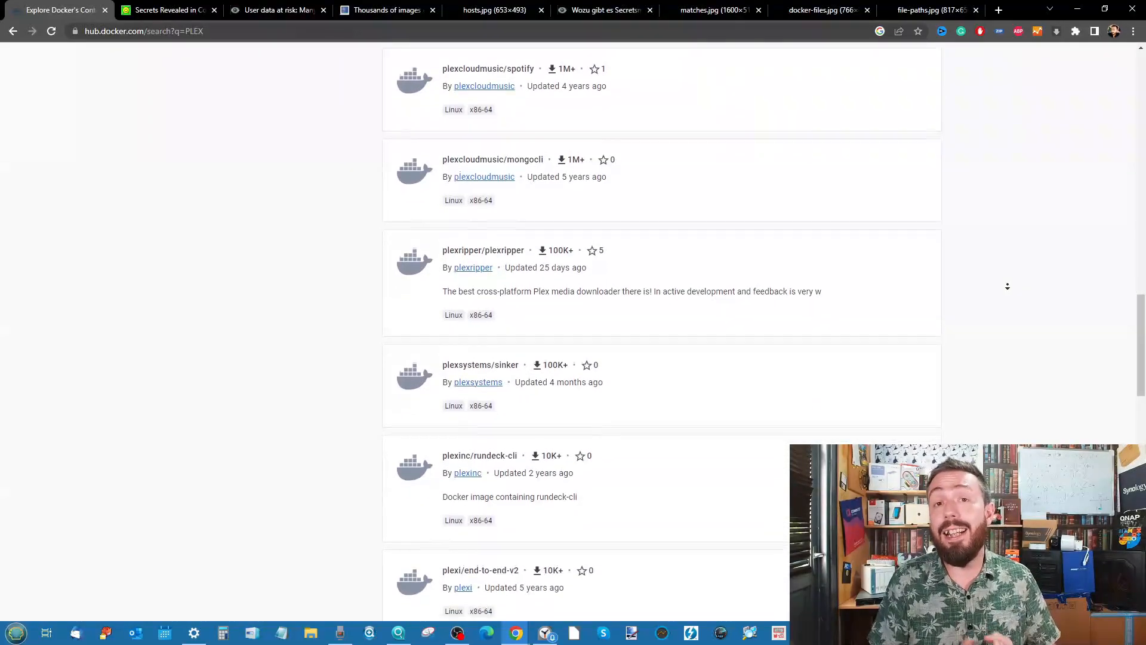
{"action": "scroll", "scroll_direction": "down", "scroll_amount": 3}
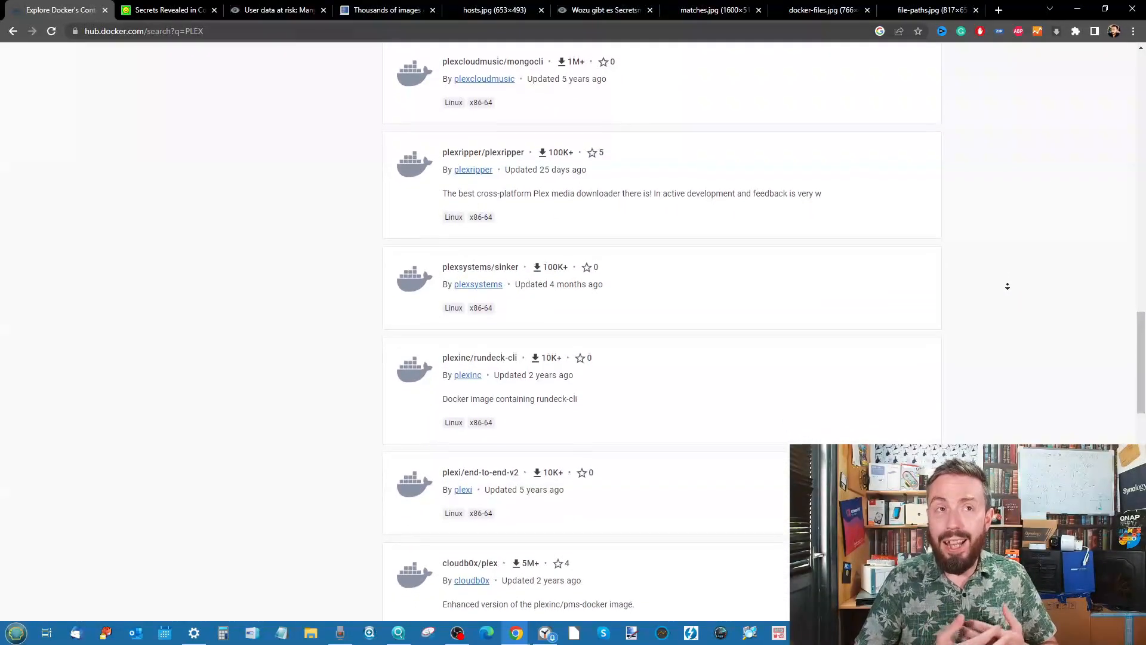
{"action": "scroll", "scroll_direction": "down", "scroll_amount": 3}
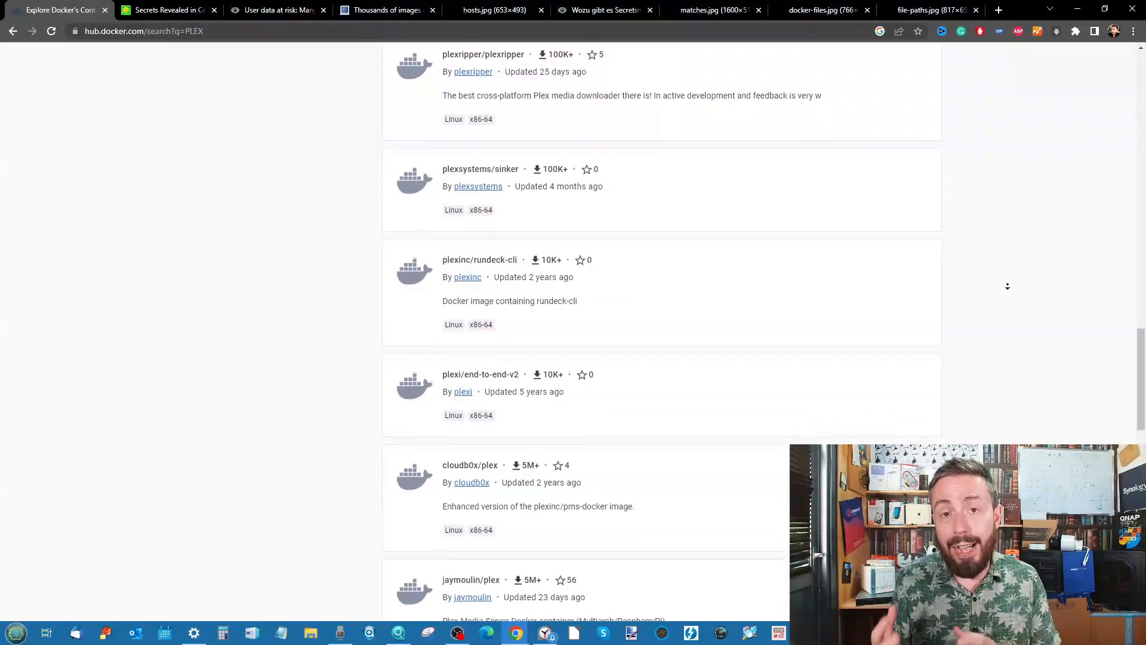
{"action": "scroll", "scroll_direction": "down", "scroll_amount": 3}
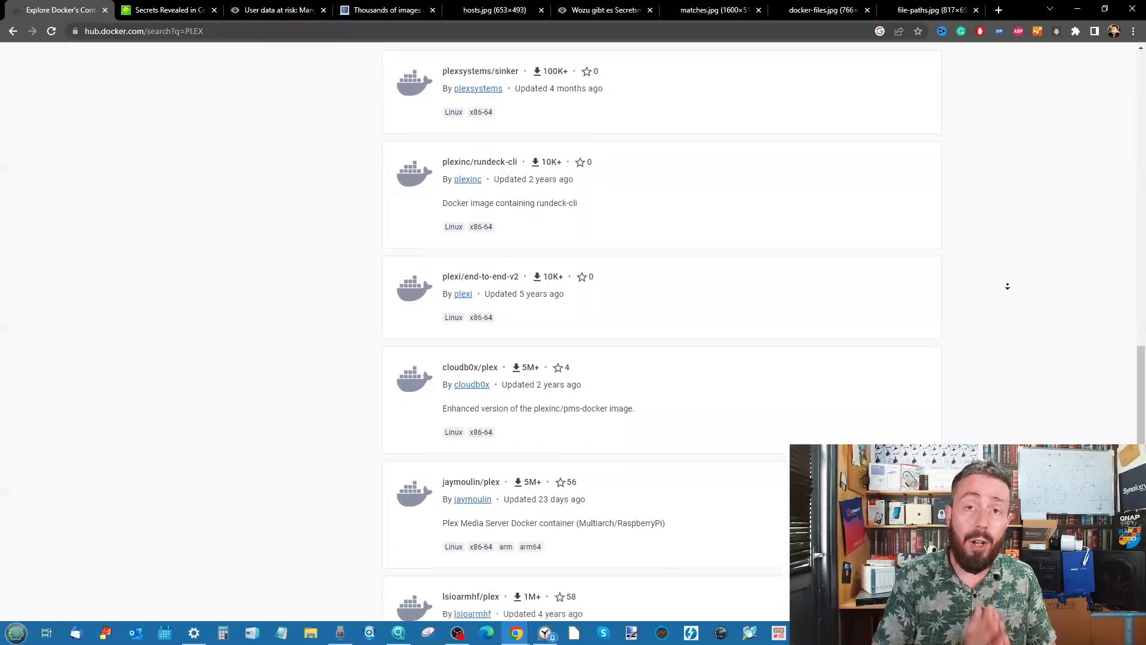
{"action": "scroll", "scroll_direction": "down", "scroll_amount": 3}
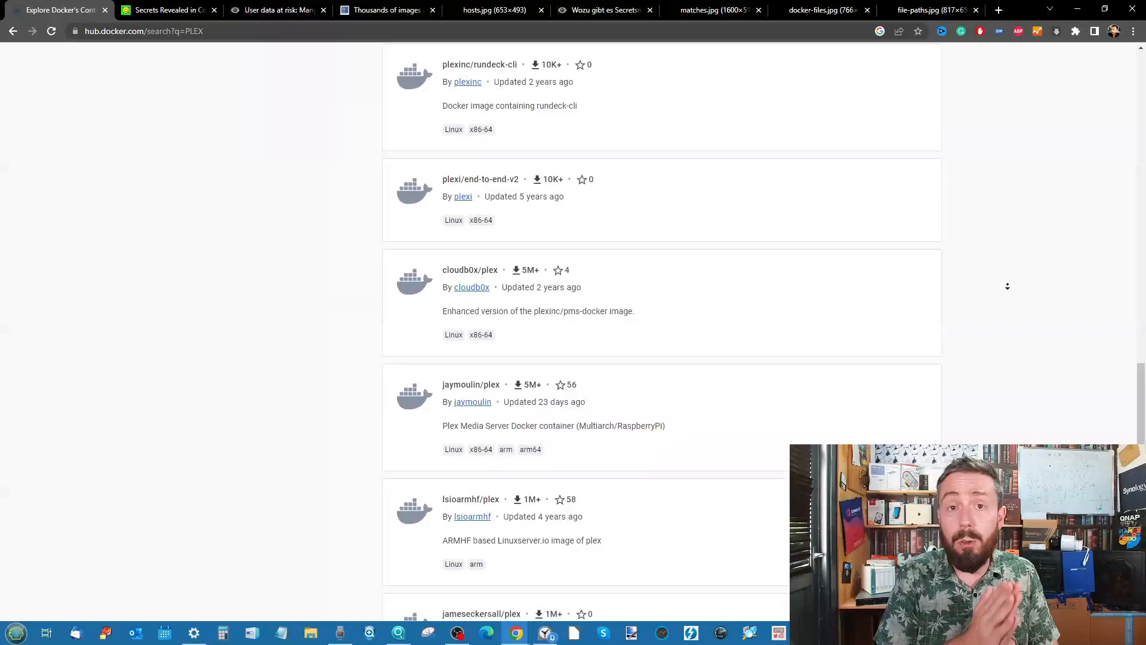
{"action": "scroll", "scroll_direction": "down", "scroll_amount": 3}
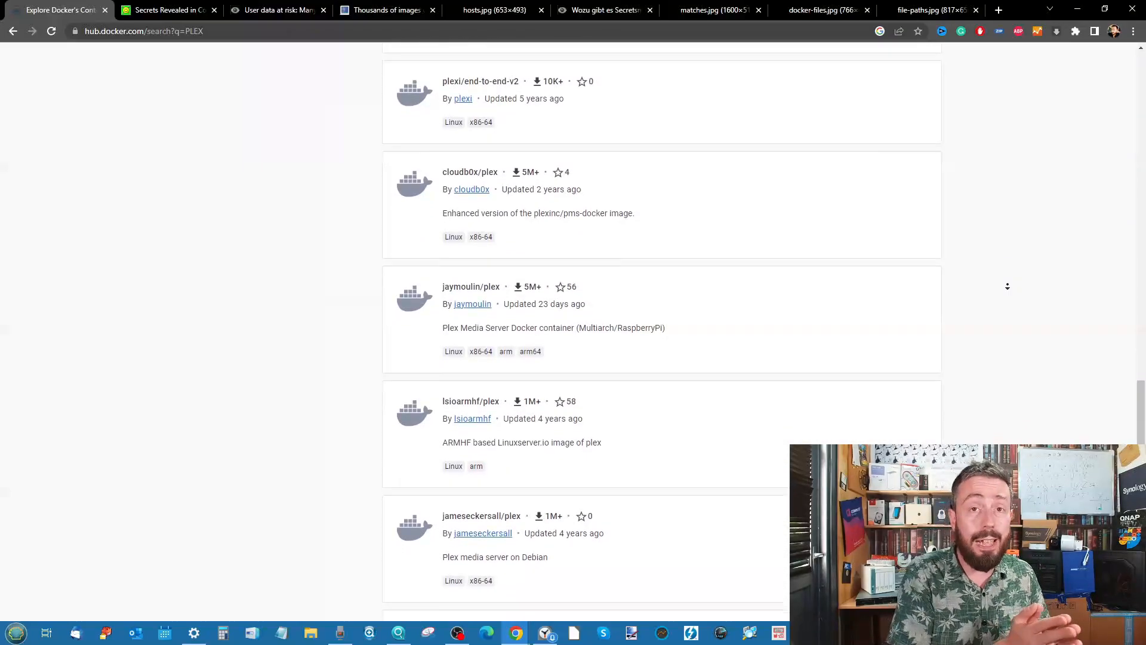
{"action": "scroll", "scroll_direction": "down", "scroll_amount": 3}
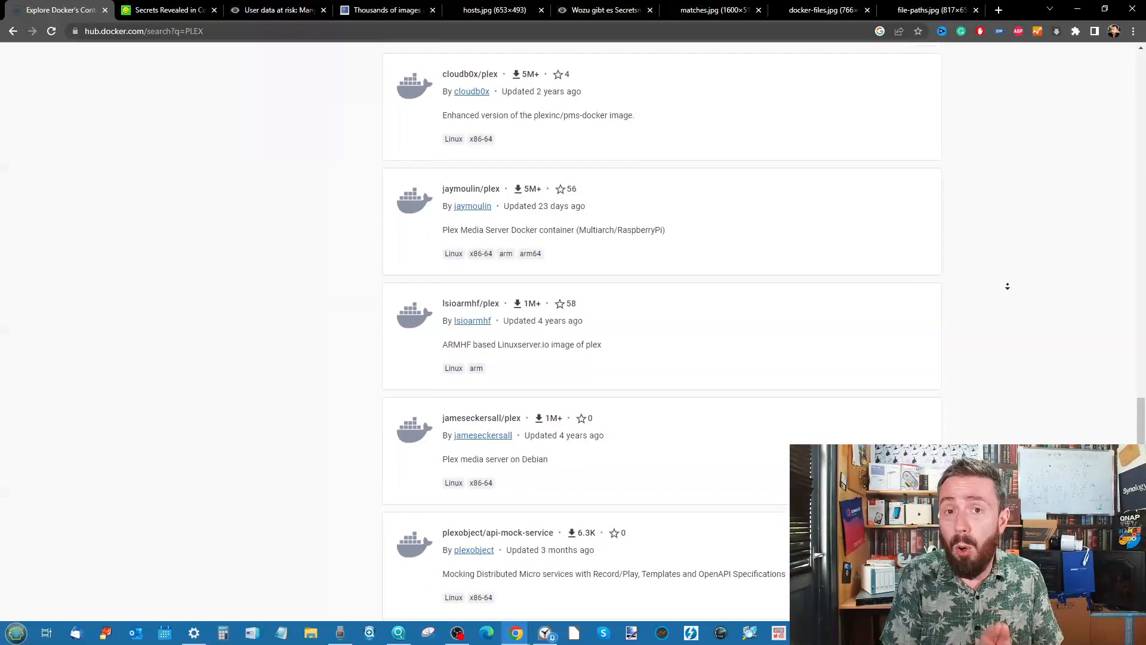
{"action": "scroll", "scroll_direction": "down", "scroll_amount": 3}
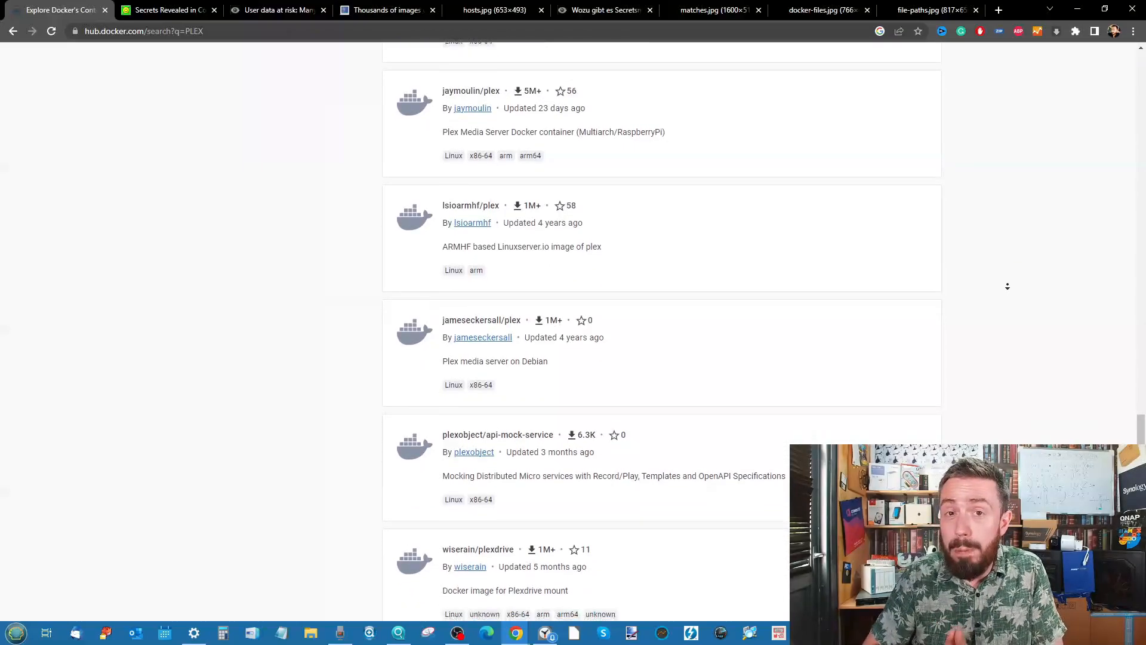
{"action": "scroll", "scroll_direction": "down", "scroll_amount": 3}
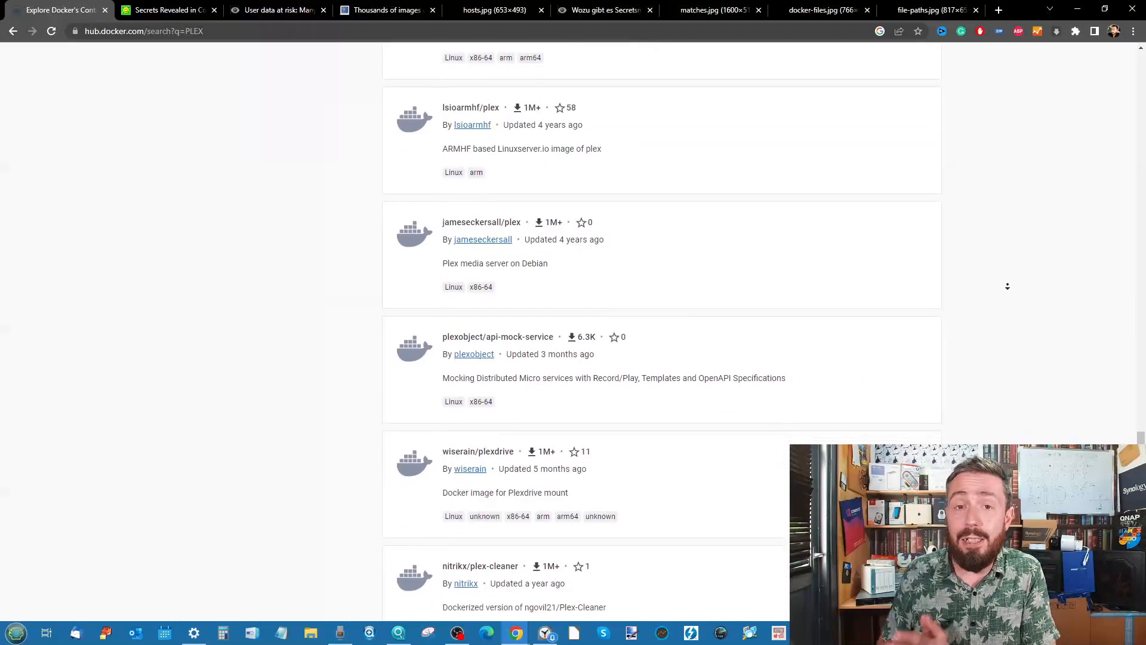
{"action": "scroll", "scroll_direction": "down", "scroll_amount": 3}
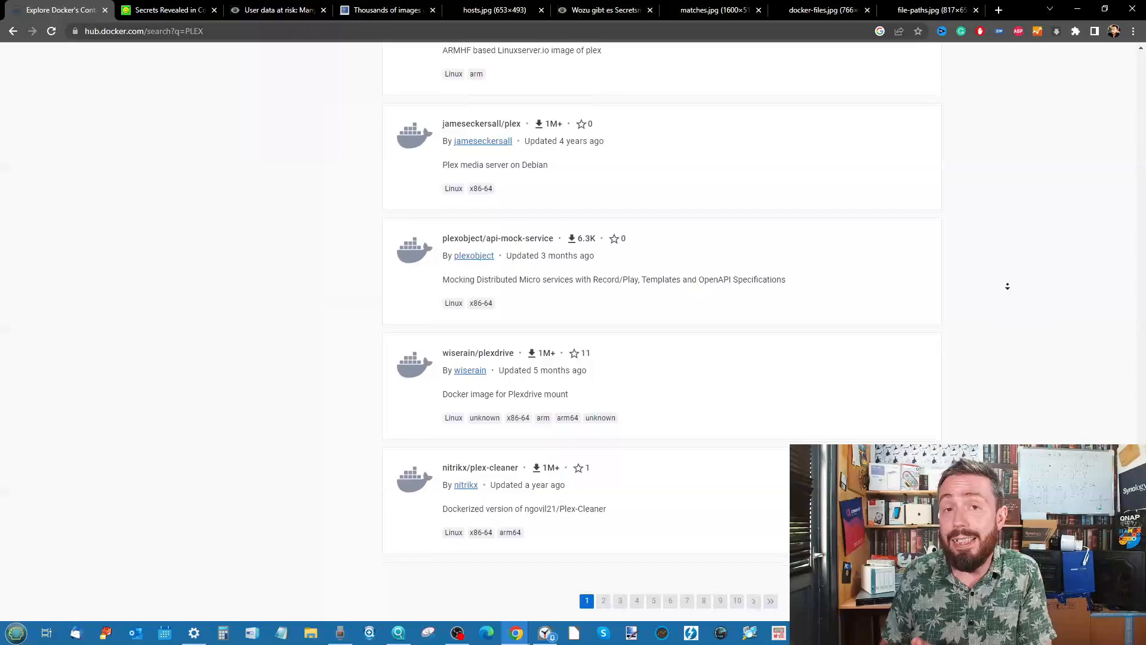
{"action": "scroll", "scroll_direction": "down", "scroll_amount": 3}
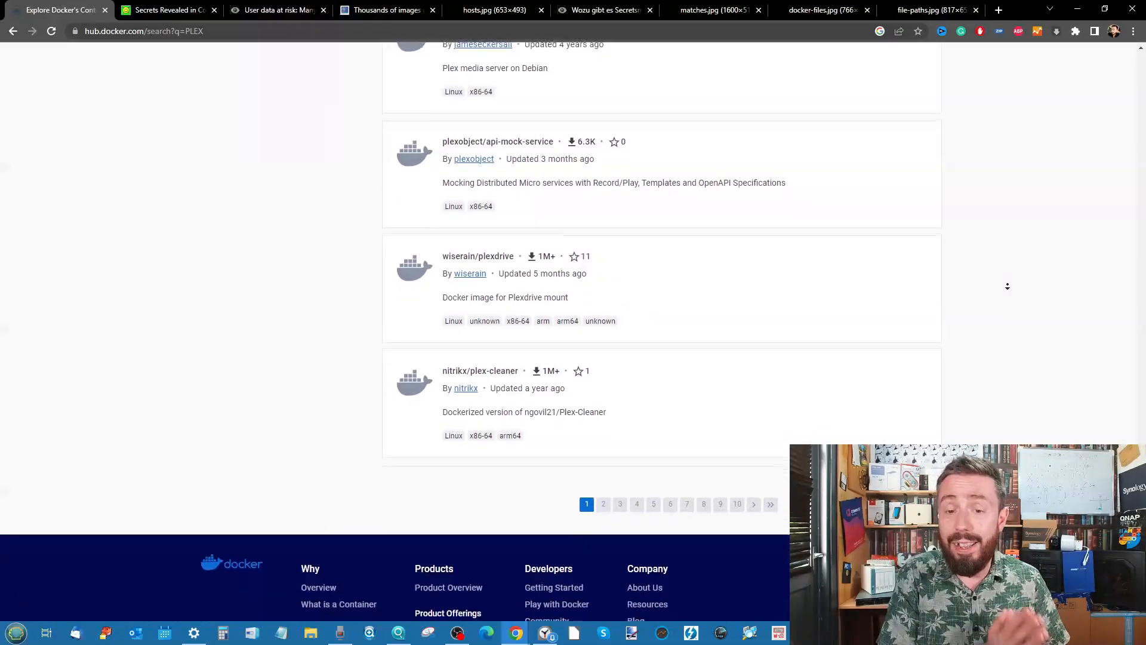
{"action": "scroll", "scroll_direction": "down", "scroll_amount": 3}
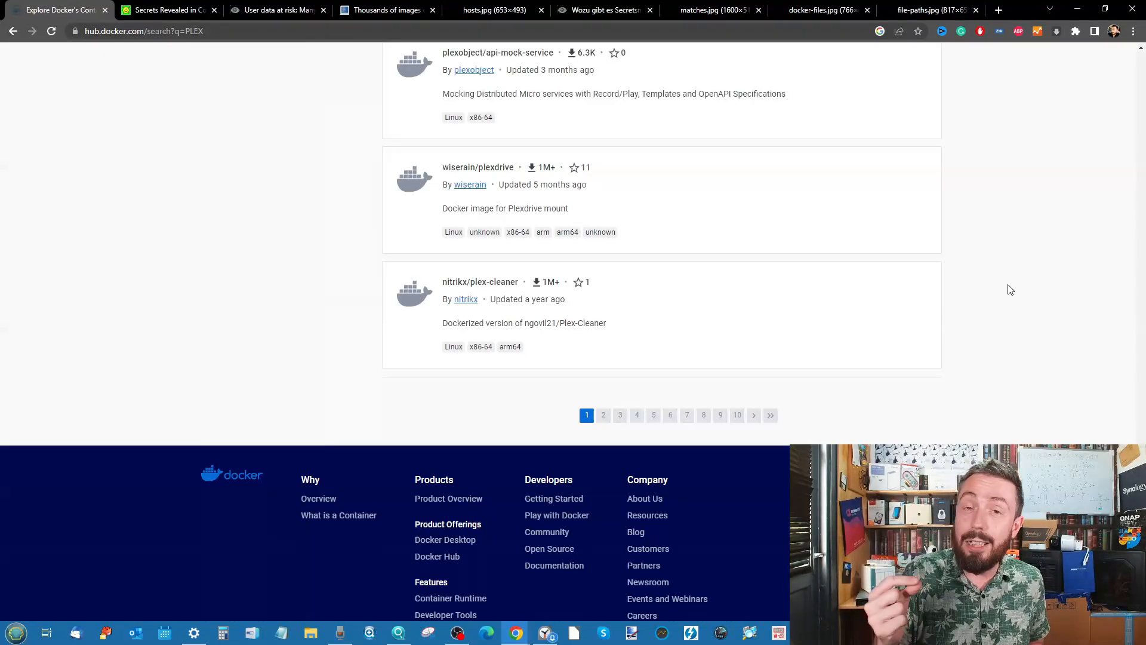
{"action": "mouse_move", "coordinate": [1026, 289]}
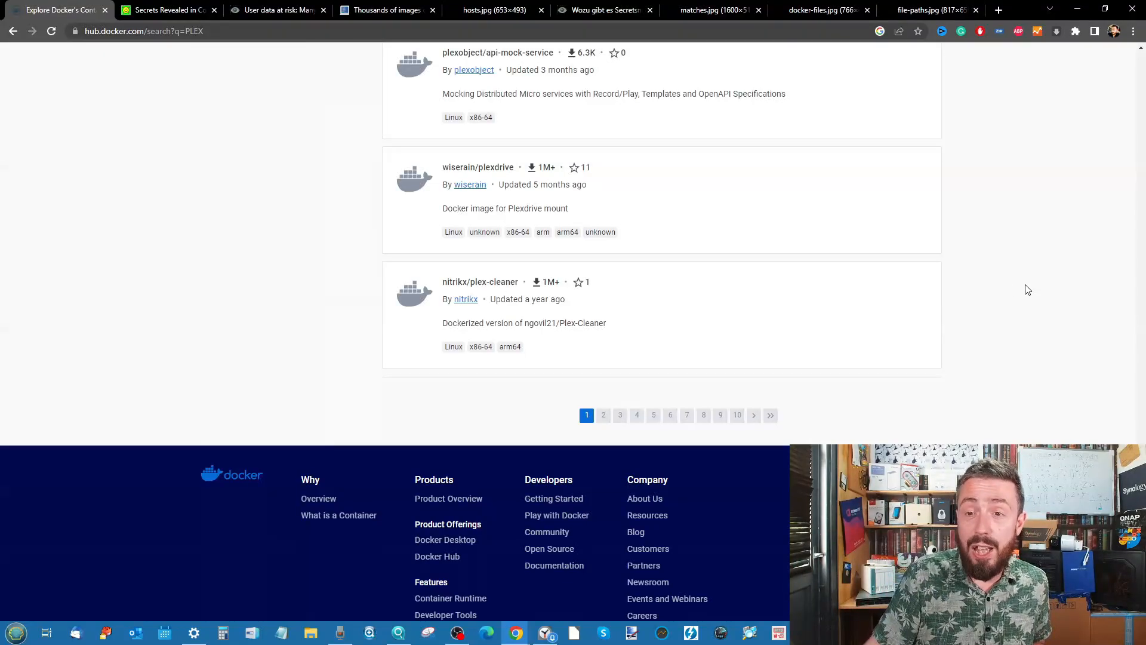
Switch to the Golem.de forum thread 'Wozu gibt es Secretsmanagement'.
{"action": "left_click", "coordinate": [603, 9]}
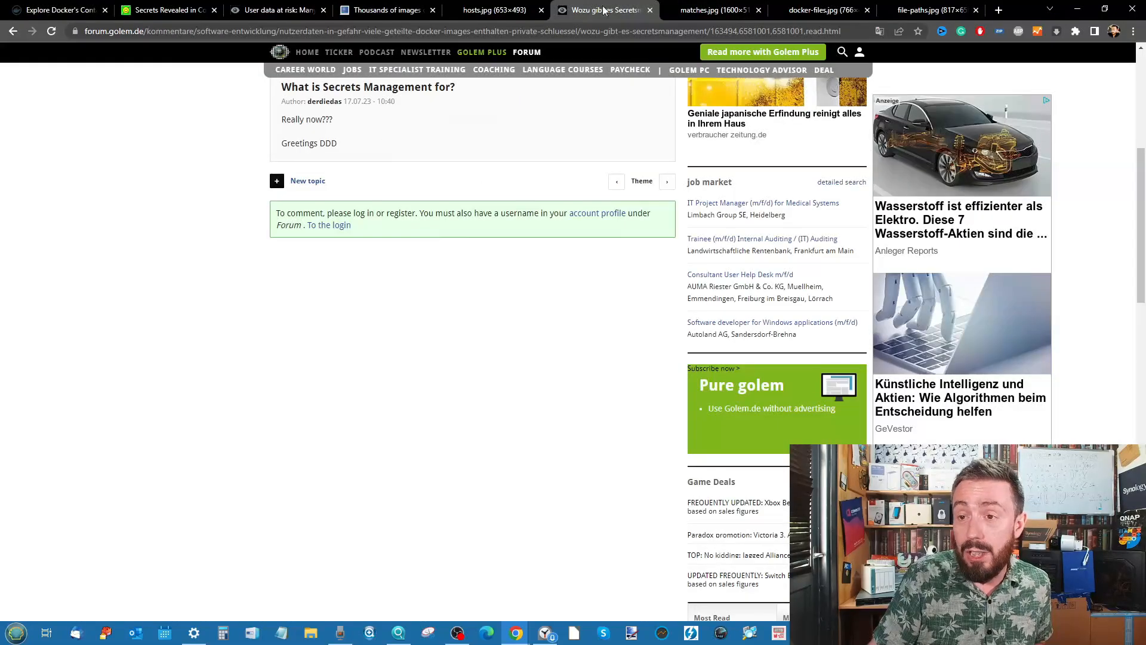
View the matches.jpg regex table, then scroll BleepingComputer's article to Figure 6.
{"action": "left_click", "coordinate": [713, 9]}
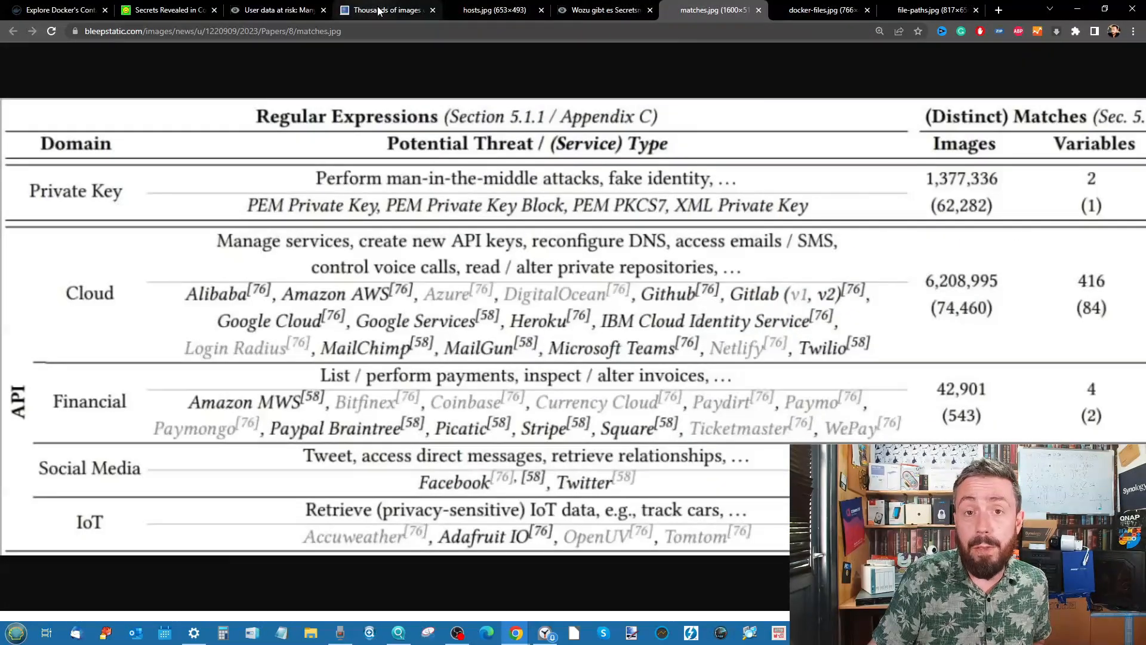
{"action": "left_click", "coordinate": [384, 10]}
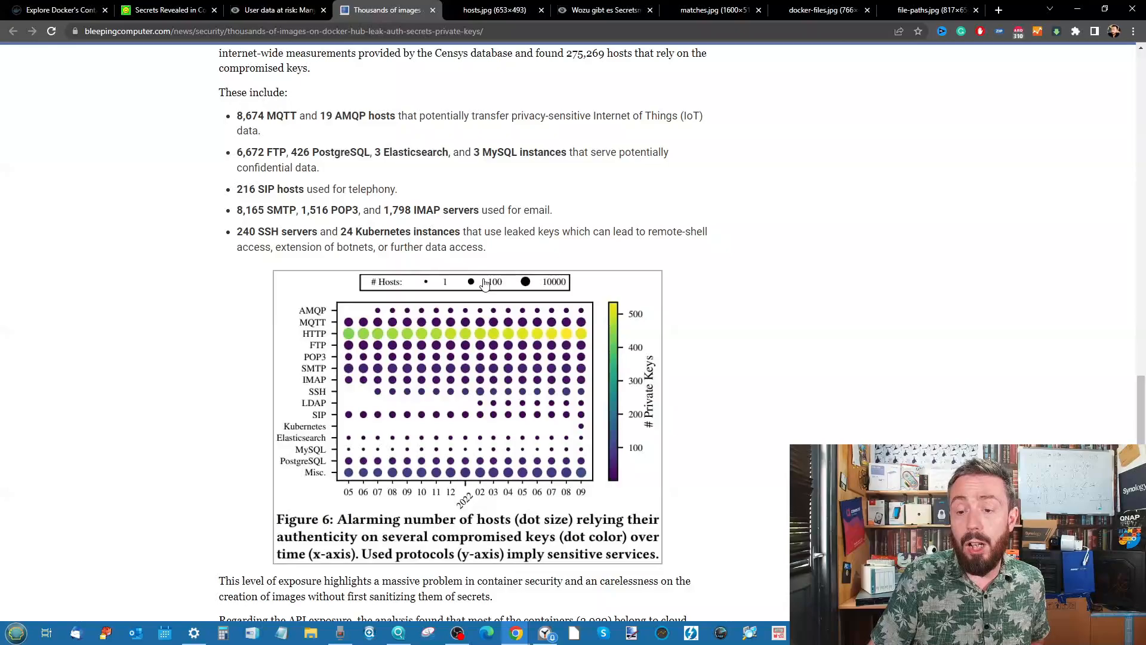
{"action": "scroll", "scroll_direction": "down", "scroll_amount": 3}
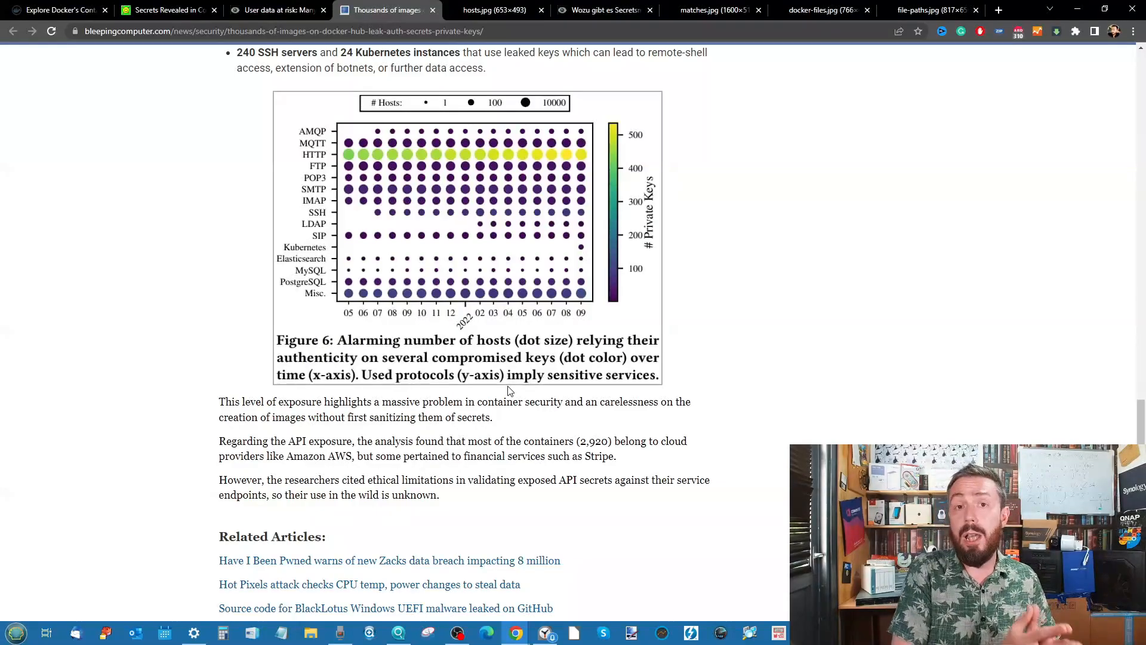
{"action": "mouse_move", "coordinate": [561, 360]}
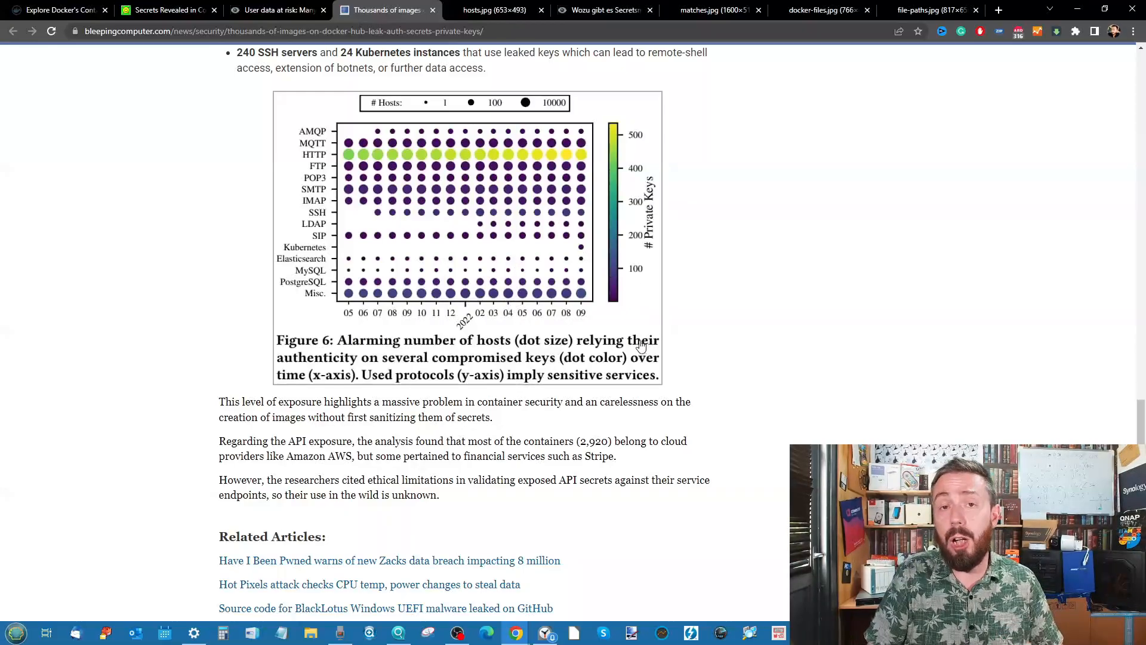
{"action": "mouse_move", "coordinate": [610, 365]}
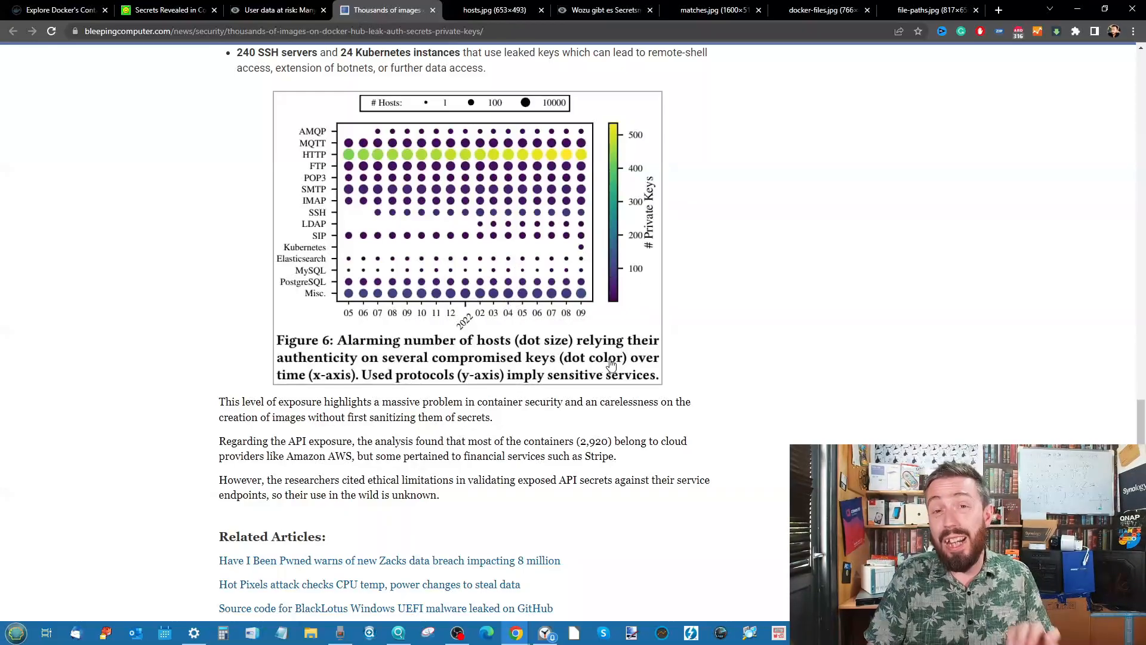
{"action": "mouse_move", "coordinate": [637, 325]}
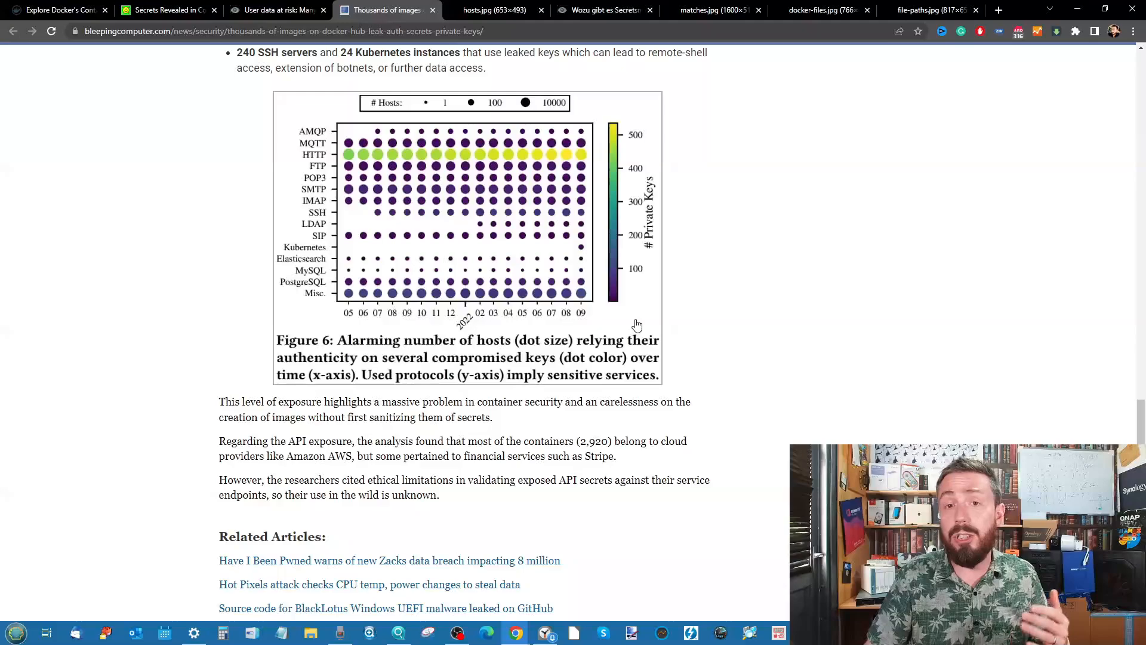
{"action": "mouse_move", "coordinate": [587, 269]}
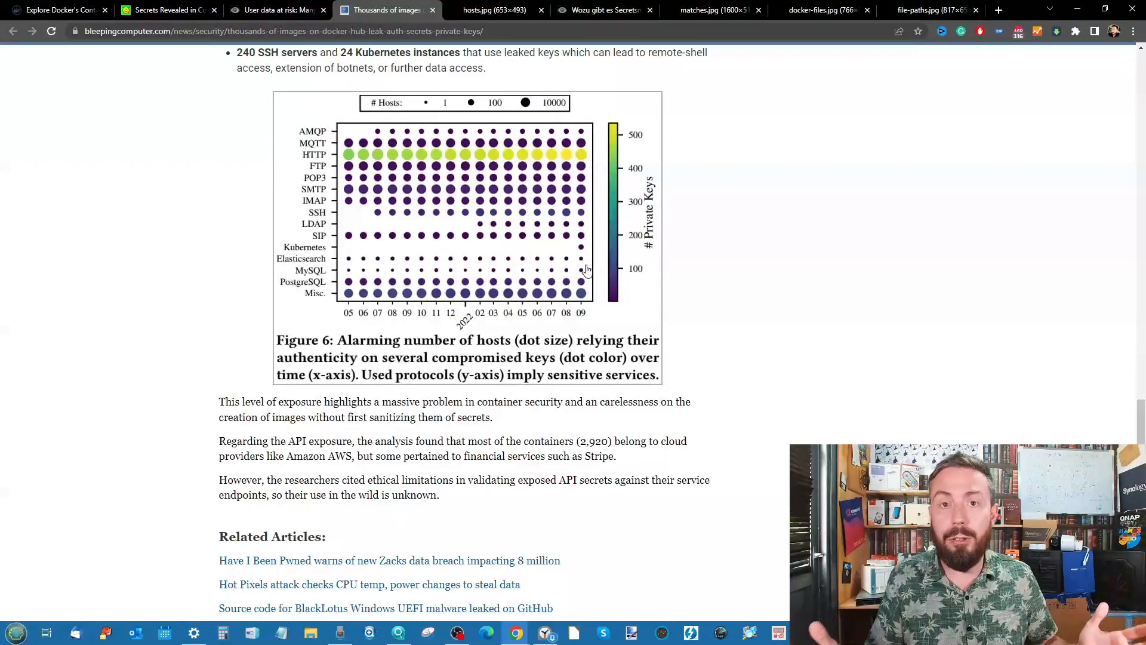
{"action": "mouse_move", "coordinate": [510, 263]}
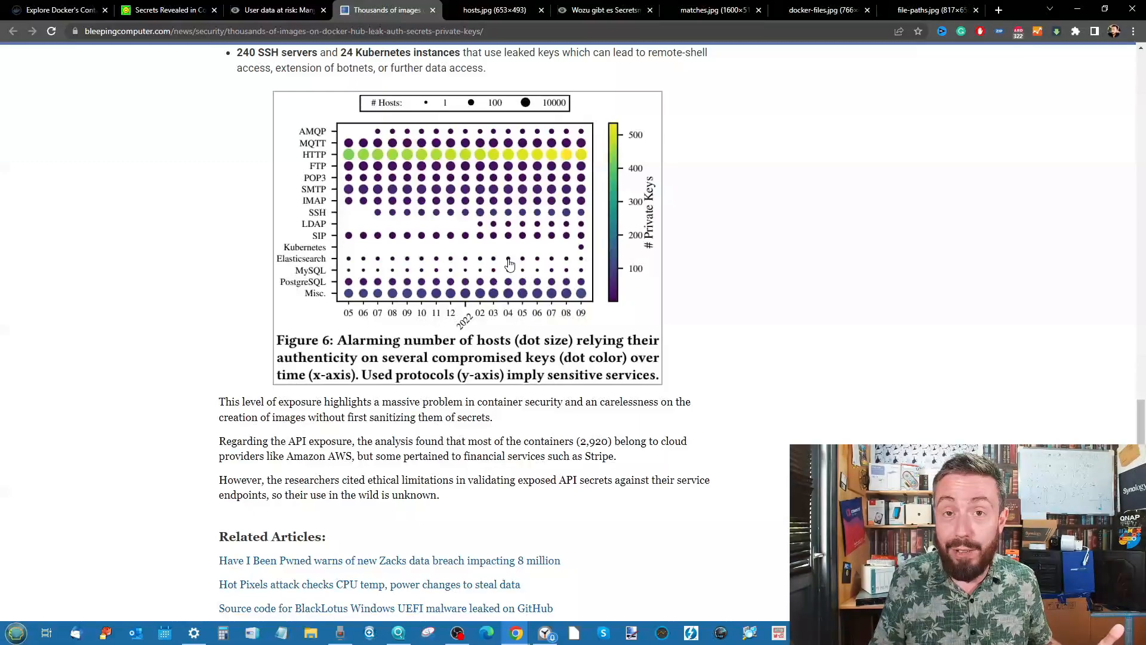
{"action": "mouse_move", "coordinate": [875, 232]}
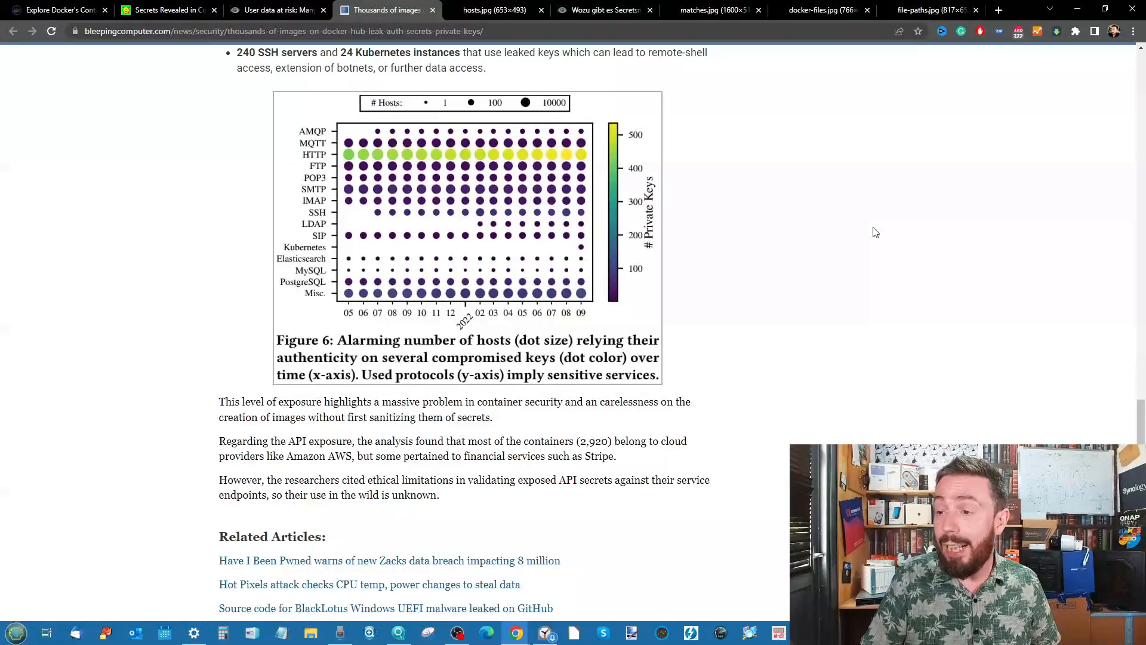
{"action": "scroll", "scroll_direction": "up", "scroll_amount": 3}
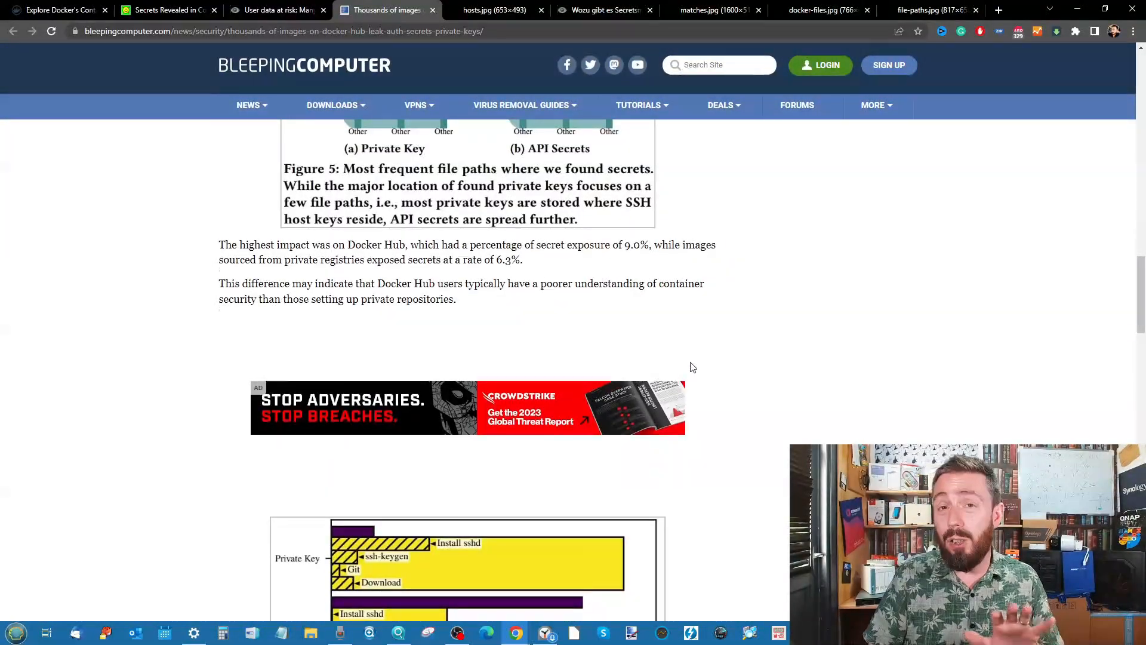
{"action": "scroll", "scroll_direction": "up", "scroll_amount": 3}
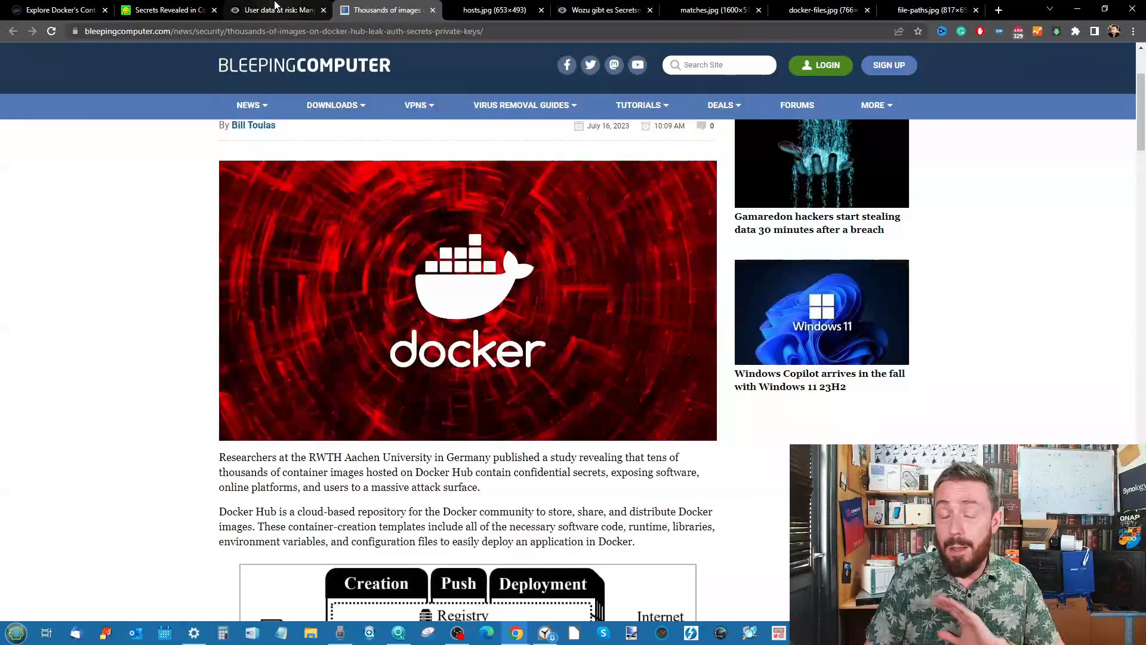
{"action": "left_click", "coordinate": [278, 10]}
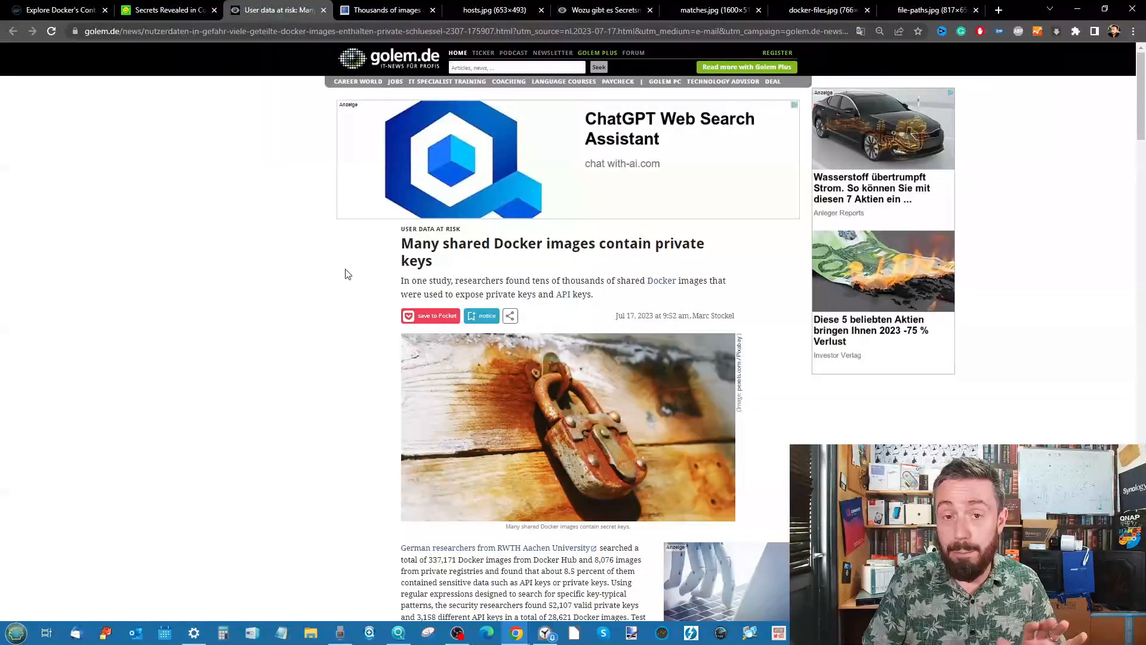
{"action": "left_click", "coordinate": [168, 10]}
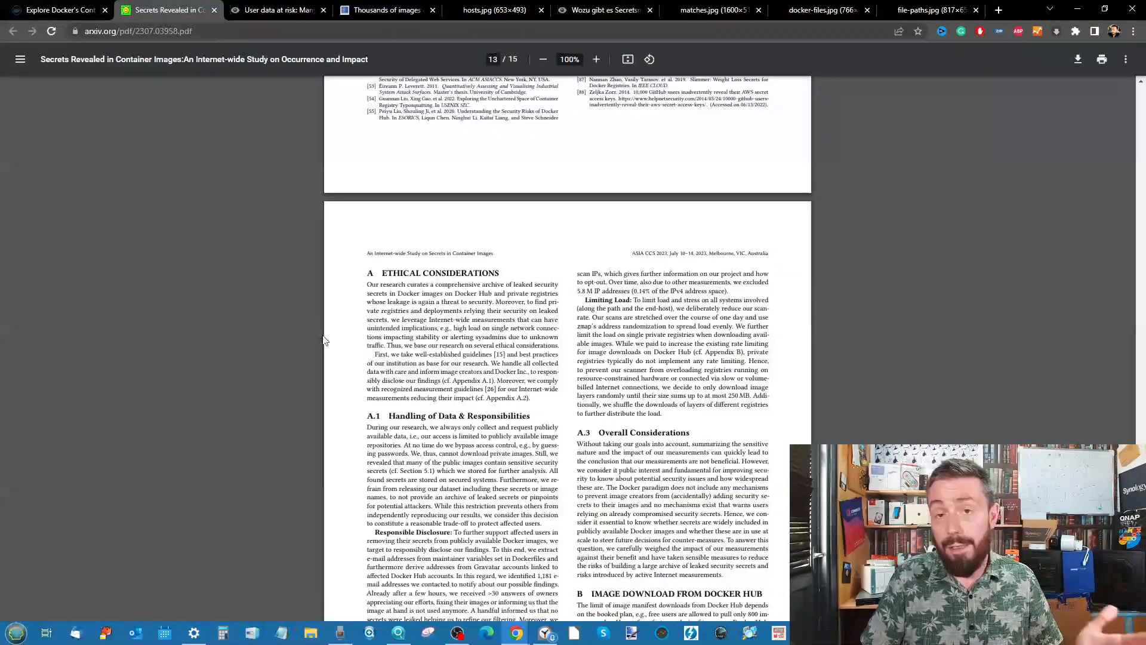
{"action": "scroll", "scroll_direction": "up", "scroll_amount": 3}
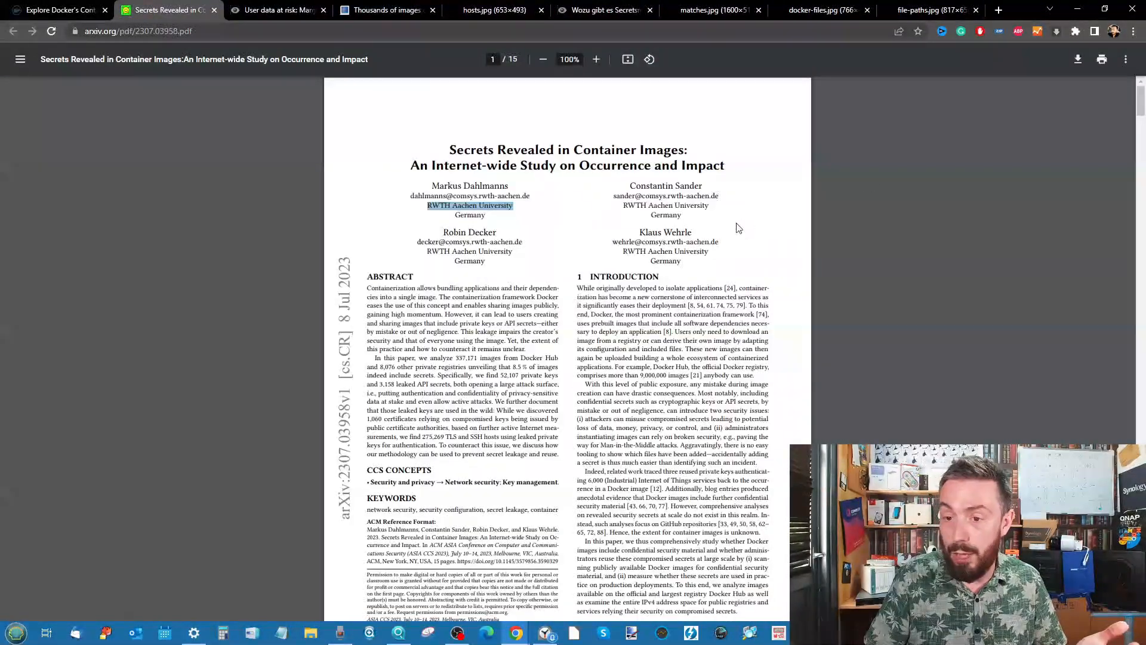
{"action": "mouse_move", "coordinate": [359, 111]}
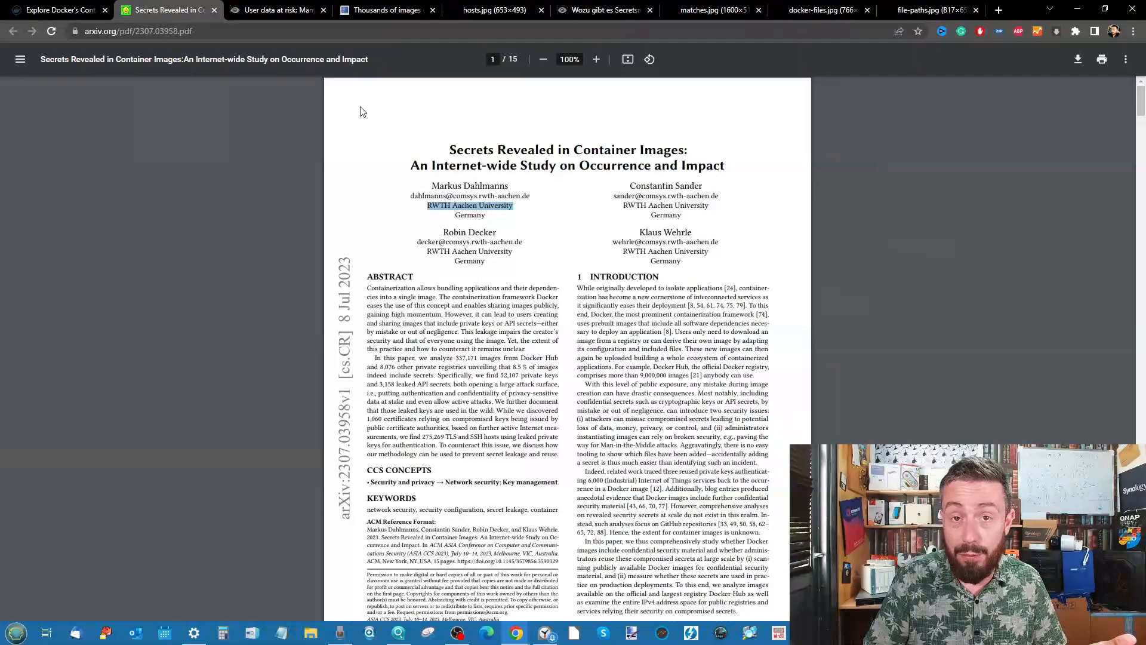
{"action": "left_click", "coordinate": [277, 10]}
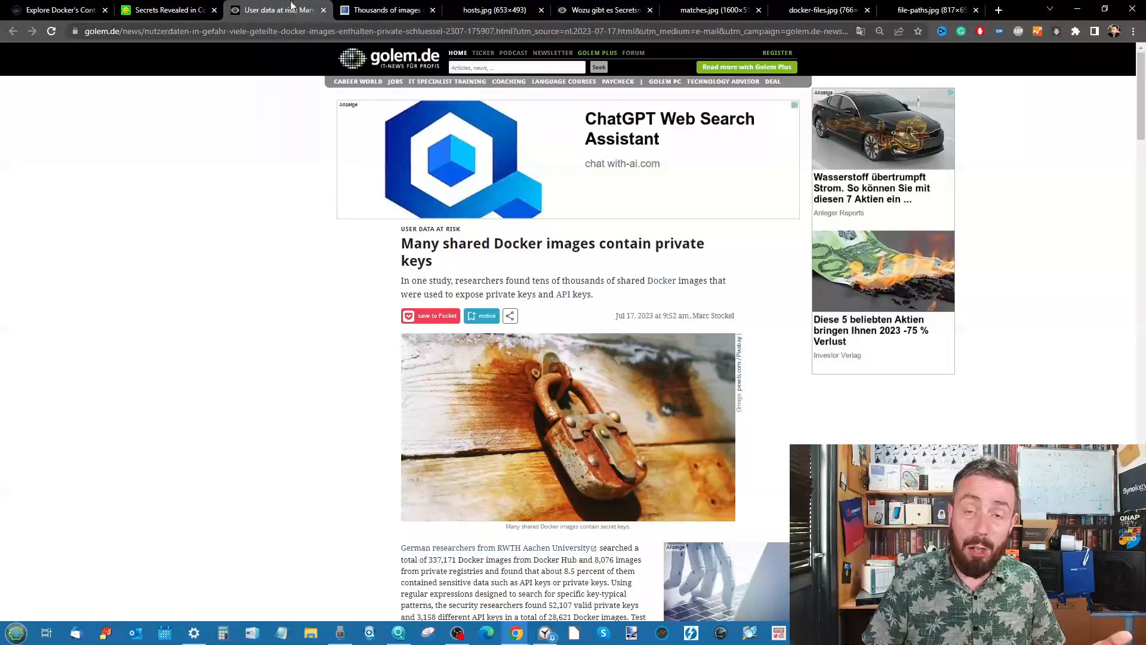
{"action": "left_click", "coordinate": [383, 9]}
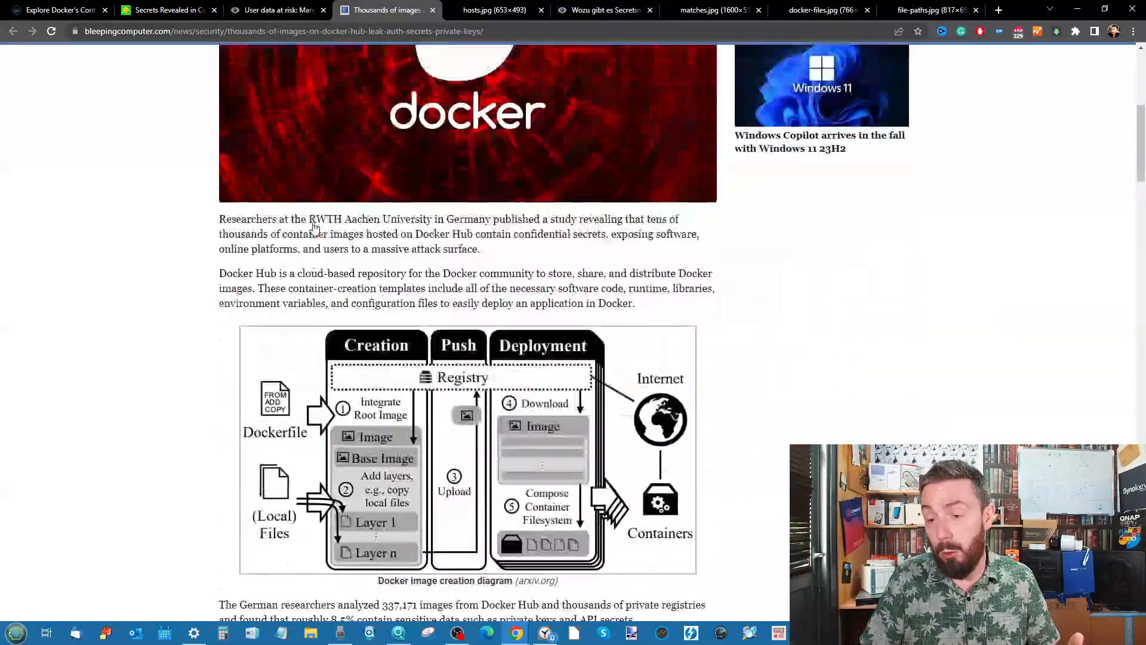
{"action": "scroll", "scroll_direction": "down", "scroll_amount": 3}
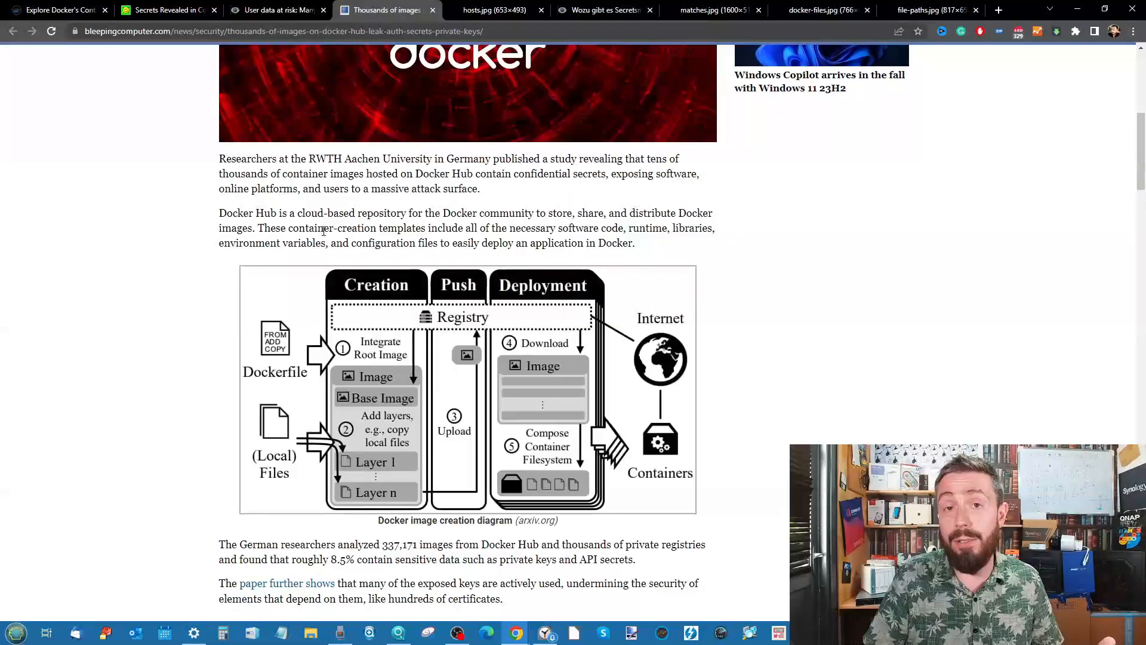